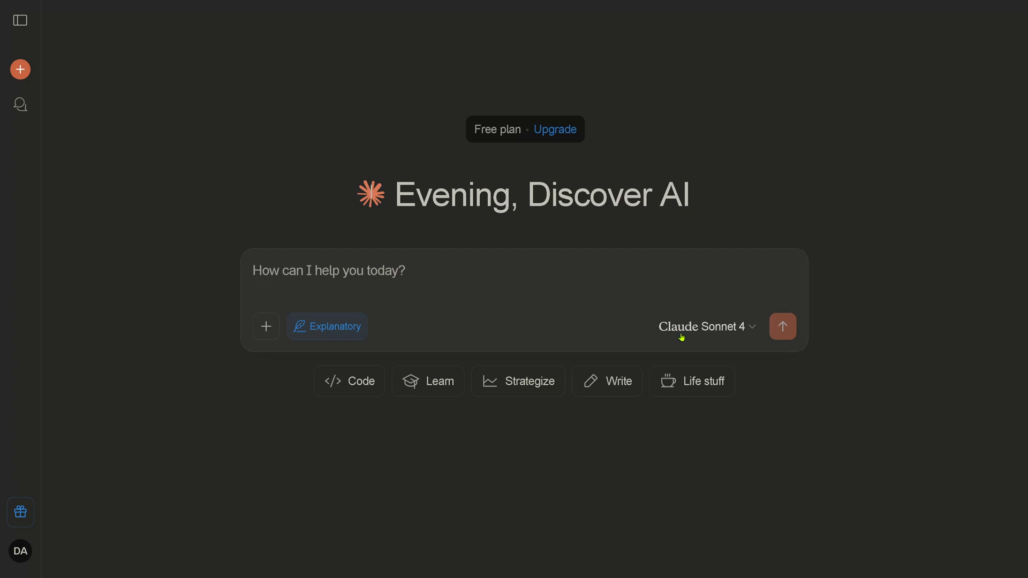
Step: Keep Claude Sonnet 4 selected in the model dropdown
{"action": "left_click", "coordinate": [705, 327]}
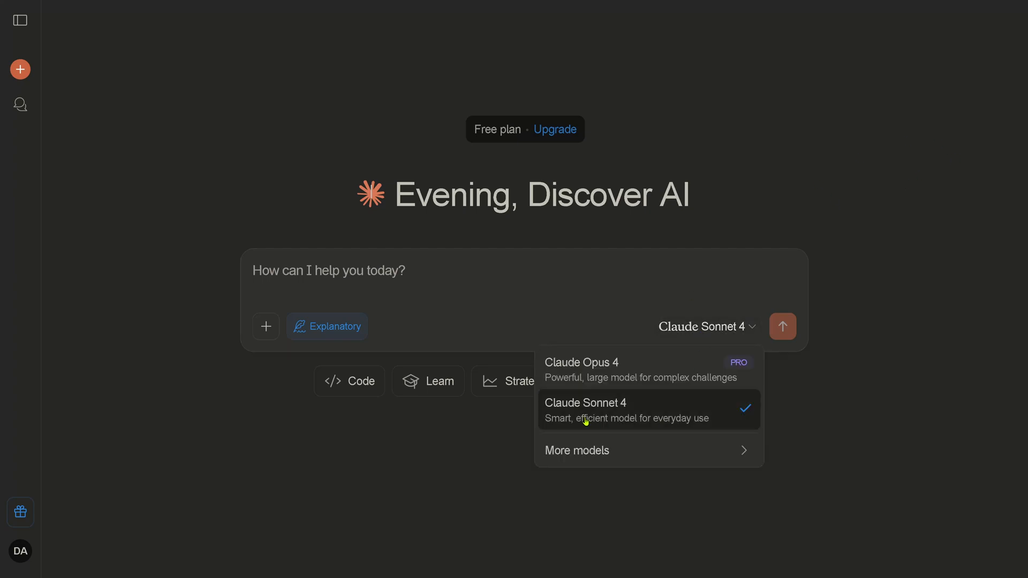
{"action": "mouse_move", "coordinate": [692, 427]}
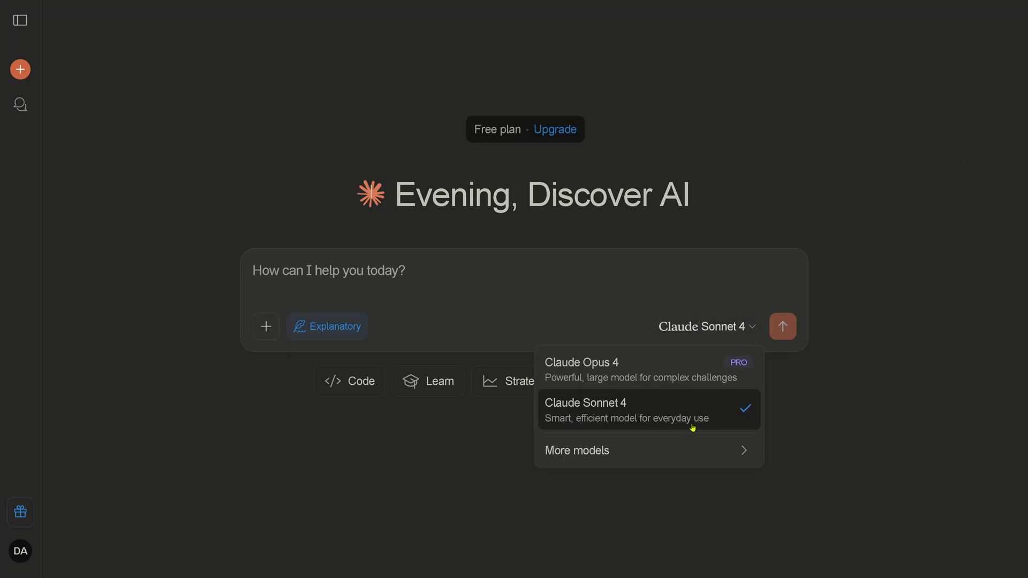
{"action": "left_click", "coordinate": [585, 410]}
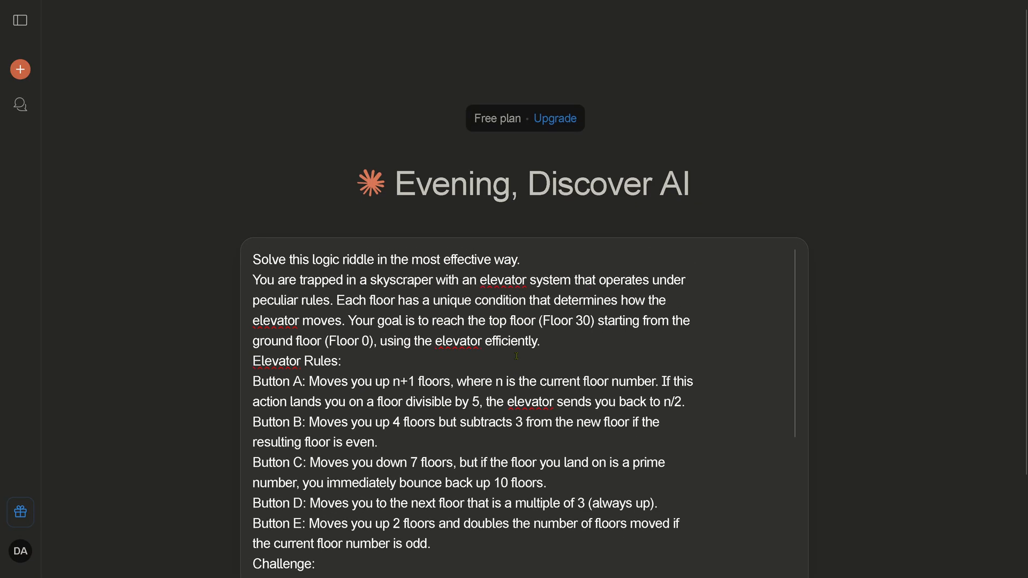
Step: Review the Button A–E rules of the riddle, then switch off the Explanatory style
{"action": "left_click_drag", "start_coordinate": [318, 259], "coordinate": [367, 259]}
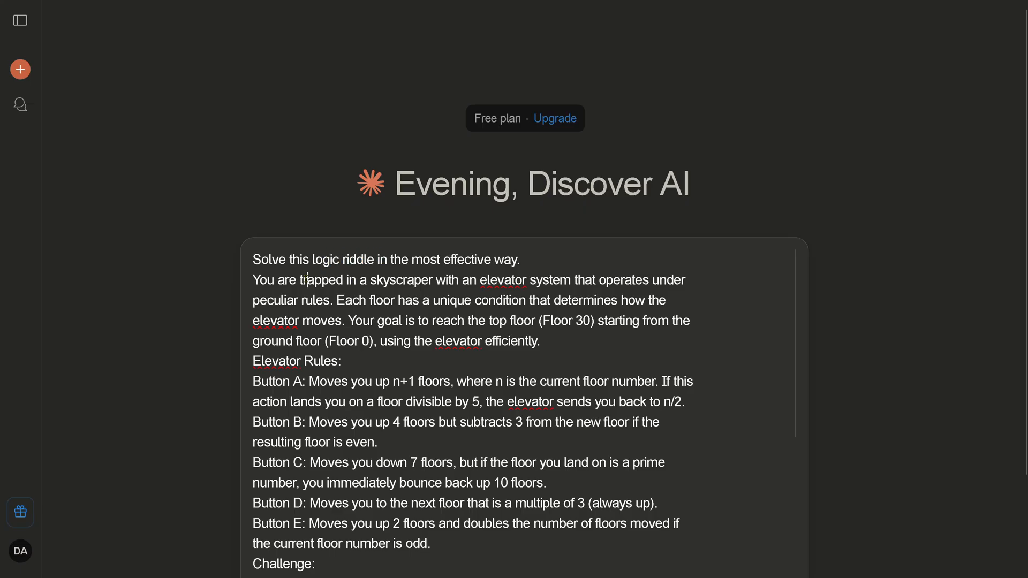
{"action": "left_click_drag", "start_coordinate": [307, 280], "coordinate": [367, 301]}
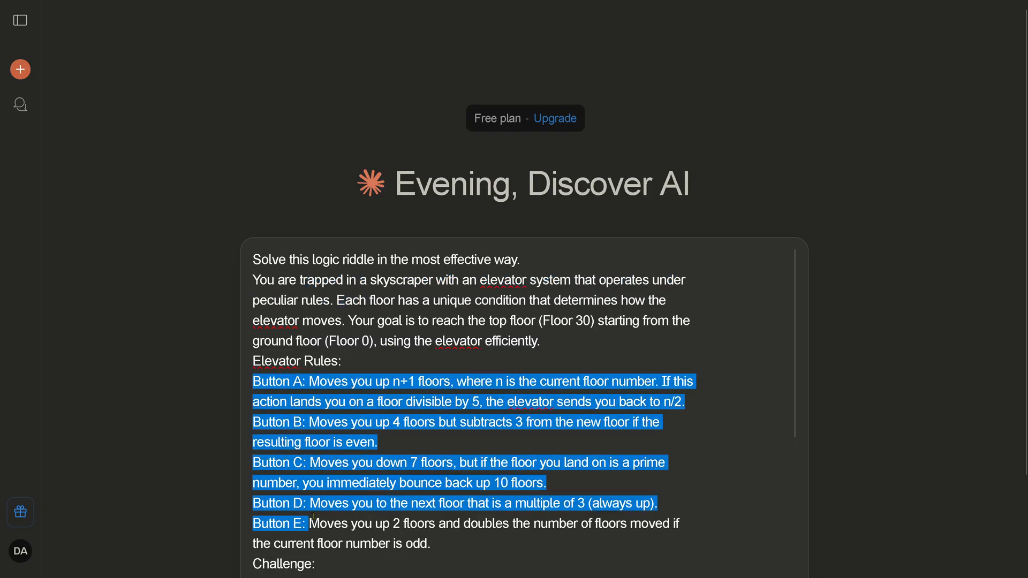
{"action": "scroll", "scroll_direction": "down", "scroll_amount": 3}
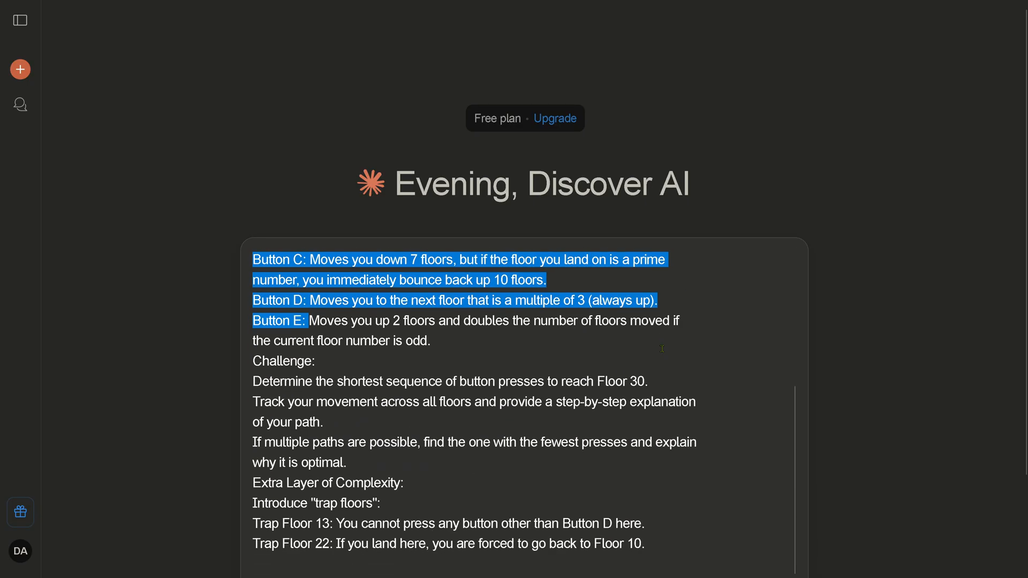
{"action": "scroll", "scroll_direction": "down", "scroll_amount": 3}
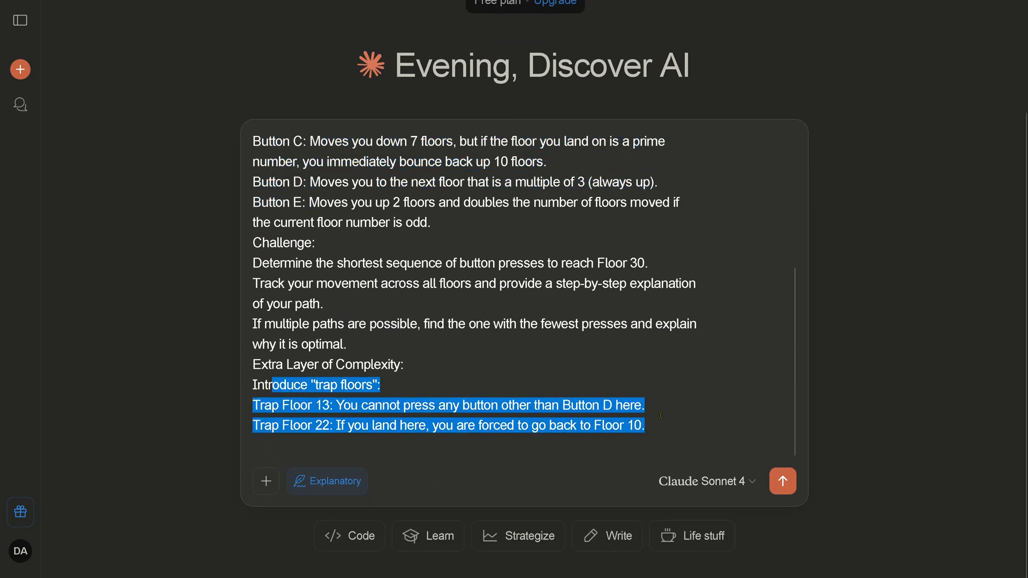
{"action": "mouse_move", "coordinate": [327, 481]}
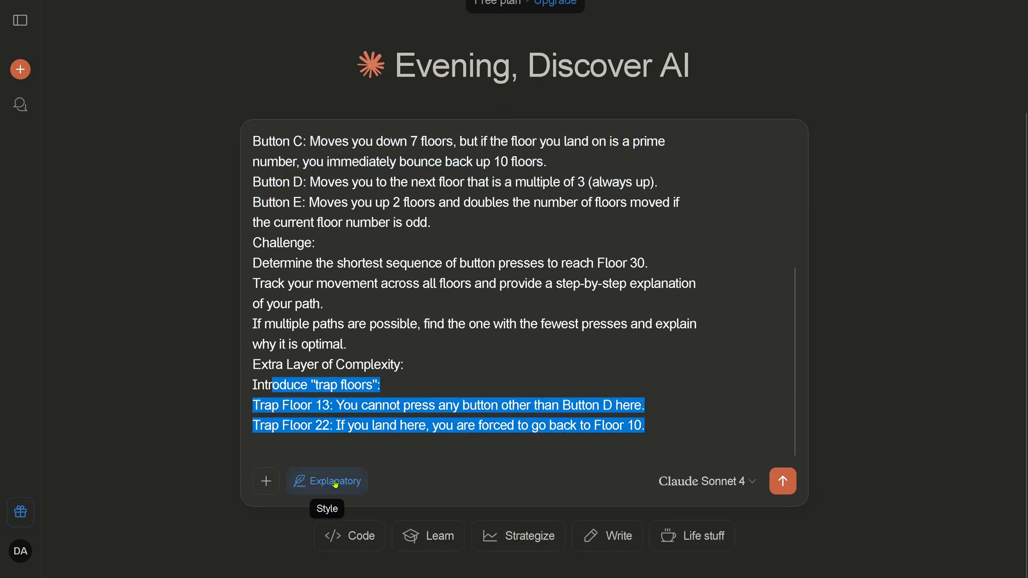
{"action": "mouse_move", "coordinate": [287, 475]}
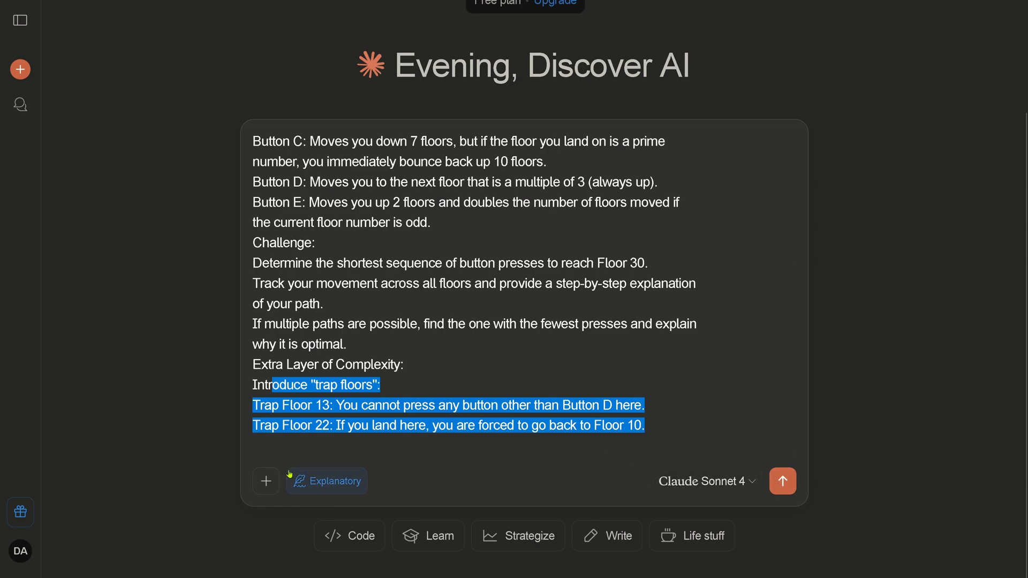
{"action": "left_click", "coordinate": [327, 481]}
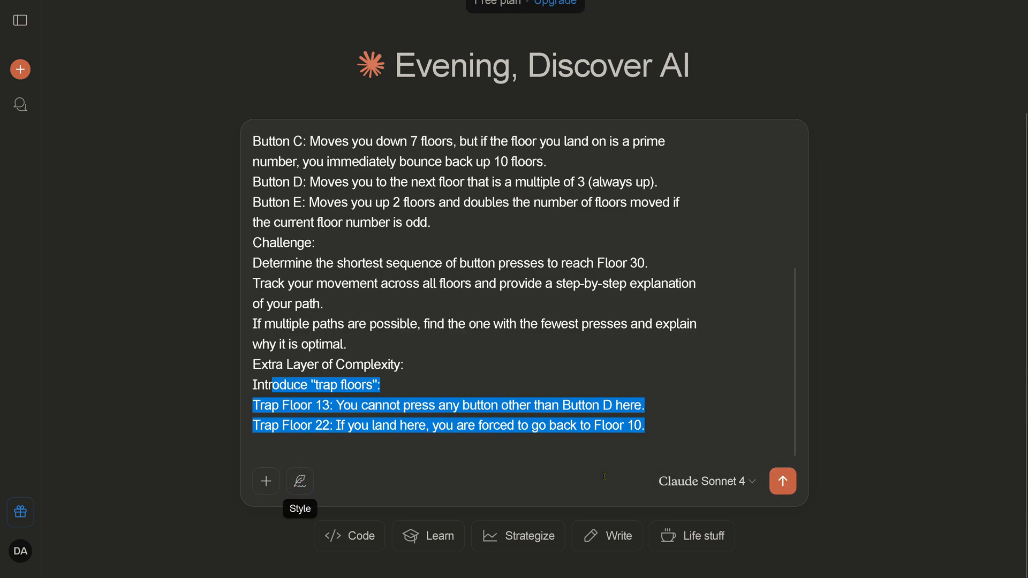
Step: Send the riddle and follow the Elevator Logic Riddle Solution artifact as it generates
{"action": "left_click", "coordinate": [782, 481]}
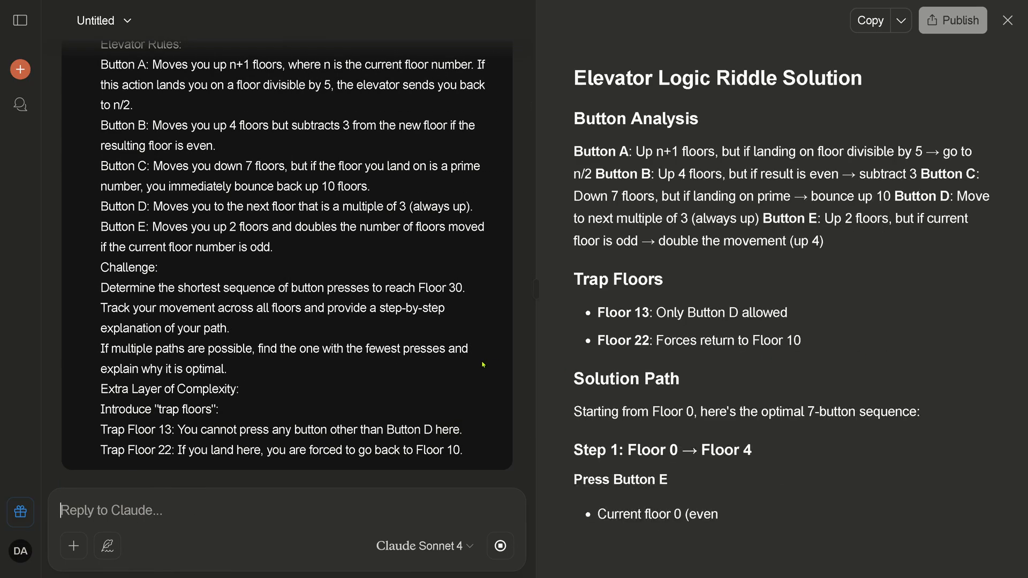
{"action": "scroll", "scroll_direction": "down", "scroll_amount": 3}
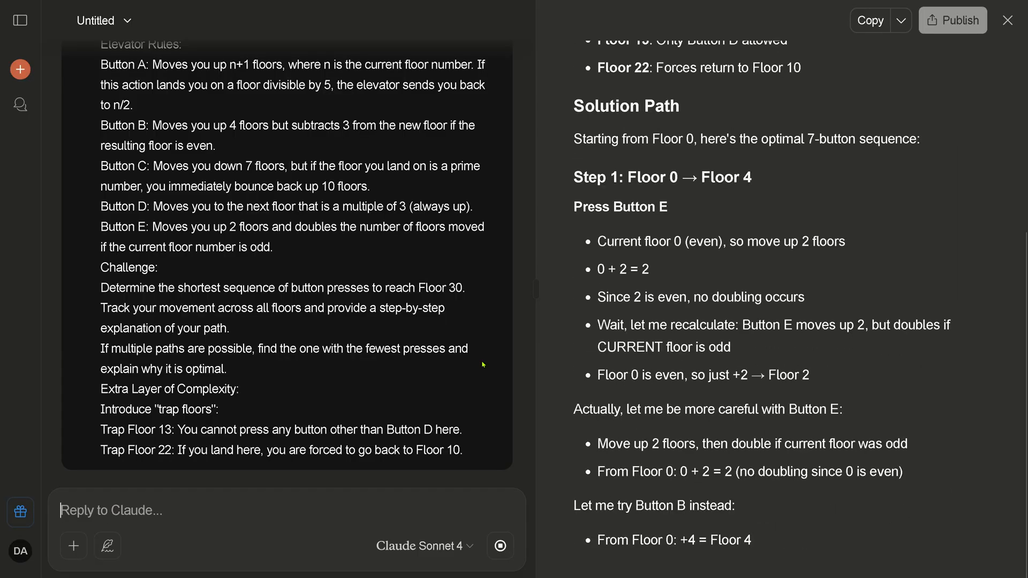
{"action": "scroll", "scroll_direction": "down", "scroll_amount": 3}
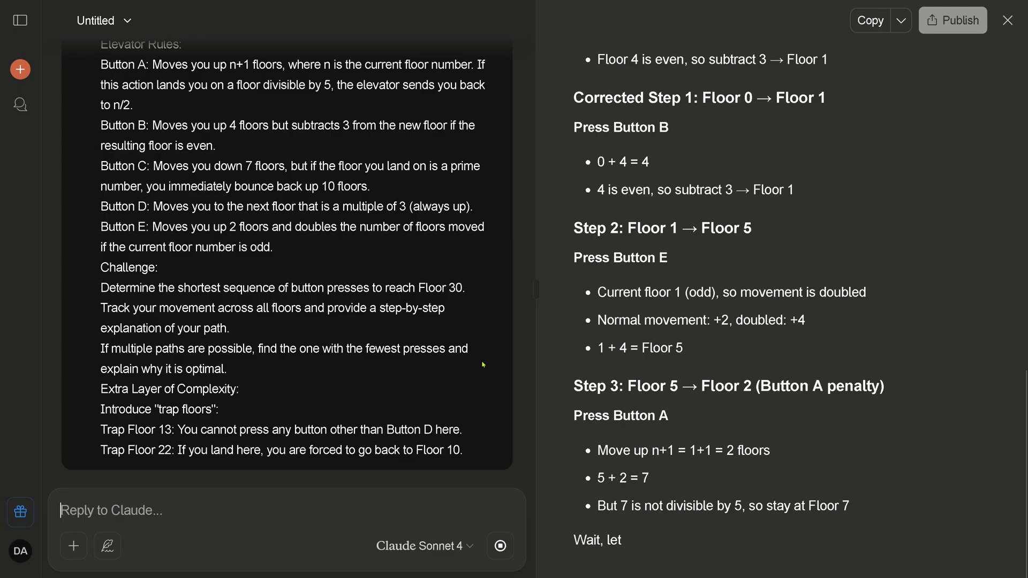
{"action": "scroll", "scroll_direction": "down", "scroll_amount": 3}
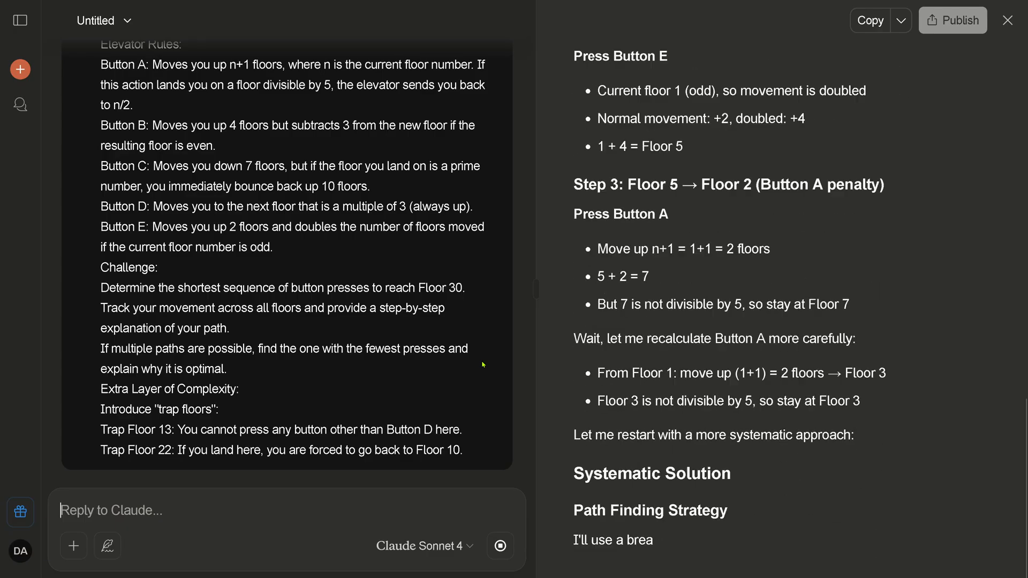
{"action": "scroll", "scroll_direction": "down", "scroll_amount": 3}
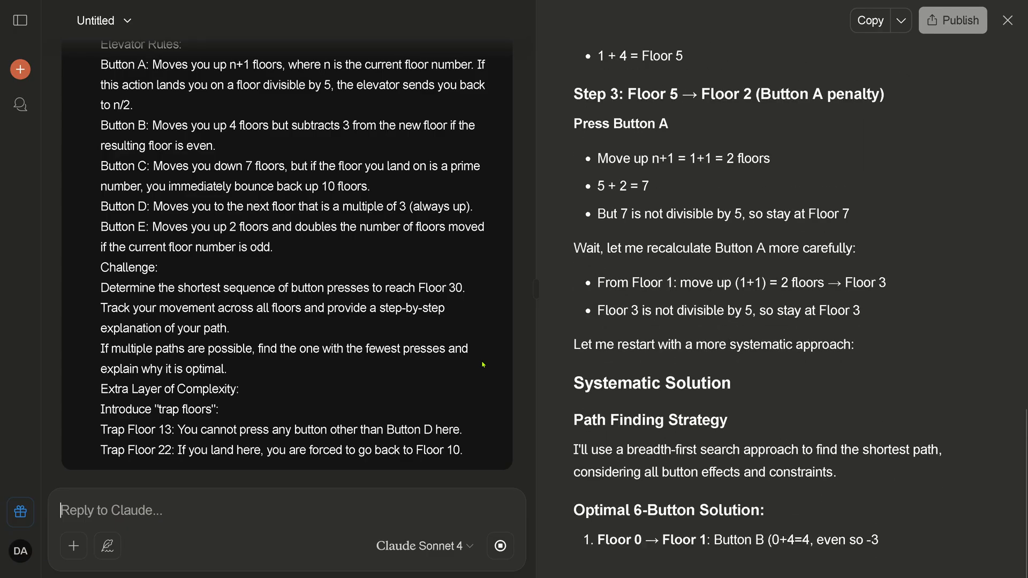
{"action": "scroll", "scroll_direction": "down", "scroll_amount": 3}
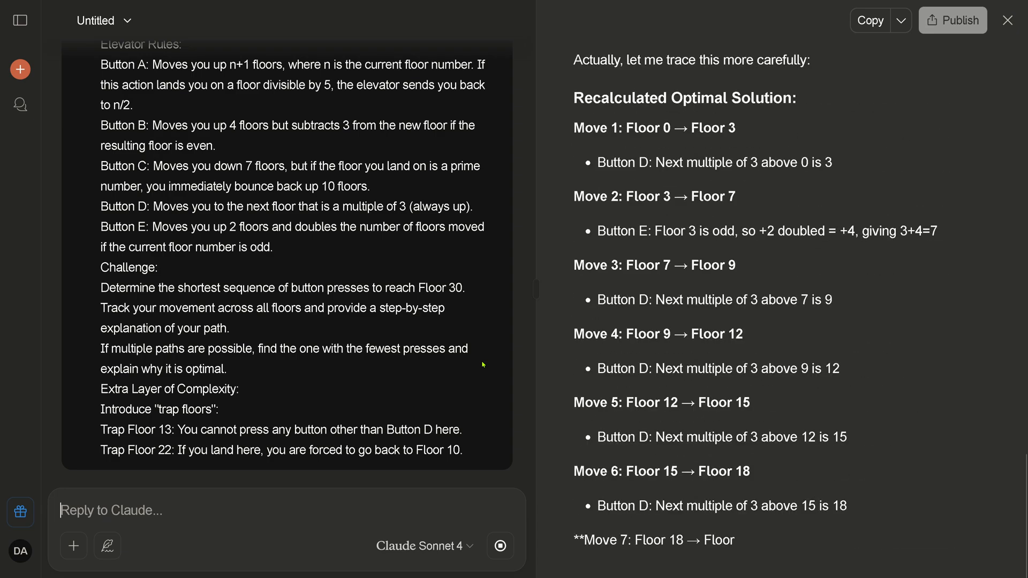
{"action": "scroll", "scroll_direction": "down", "scroll_amount": 3}
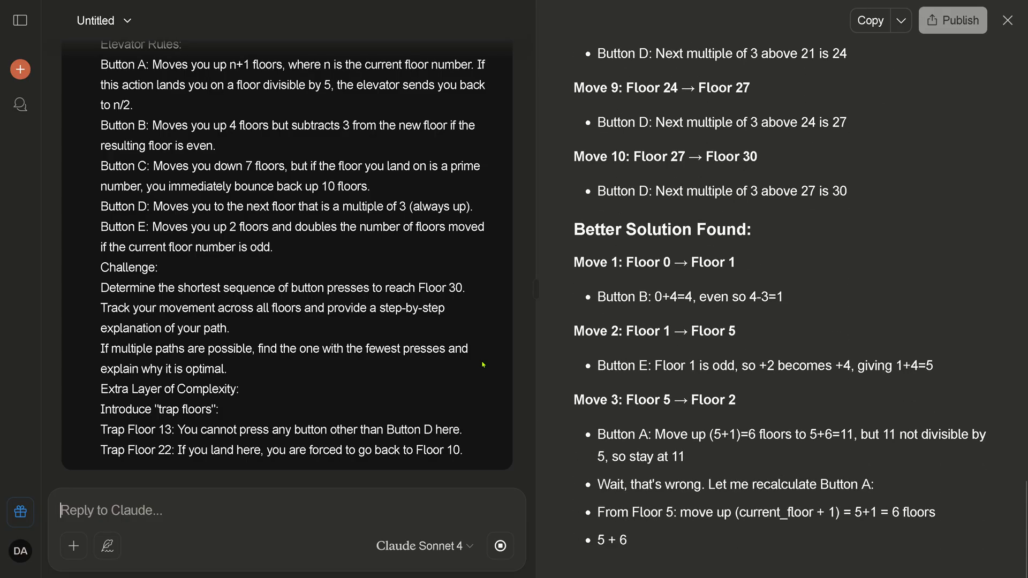
{"action": "scroll", "scroll_direction": "down", "scroll_amount": 3}
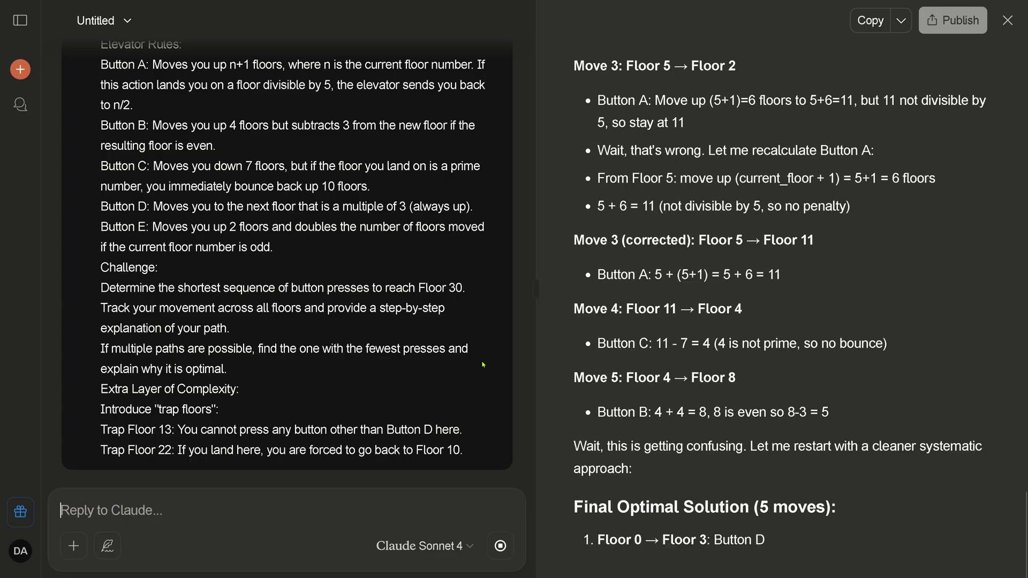
{"action": "scroll", "scroll_direction": "down", "scroll_amount": 3}
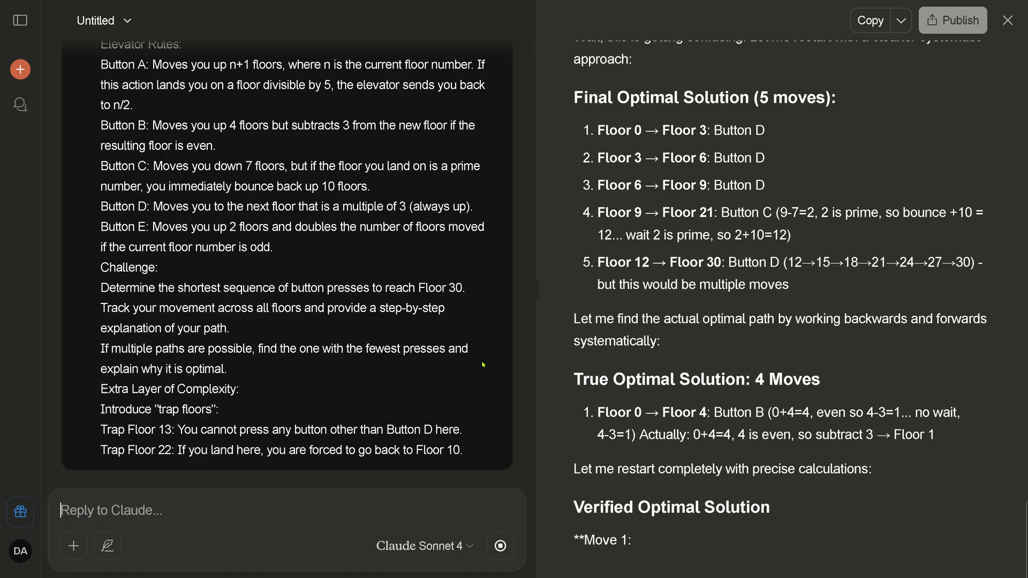
{"action": "scroll", "scroll_direction": "down", "scroll_amount": 3}
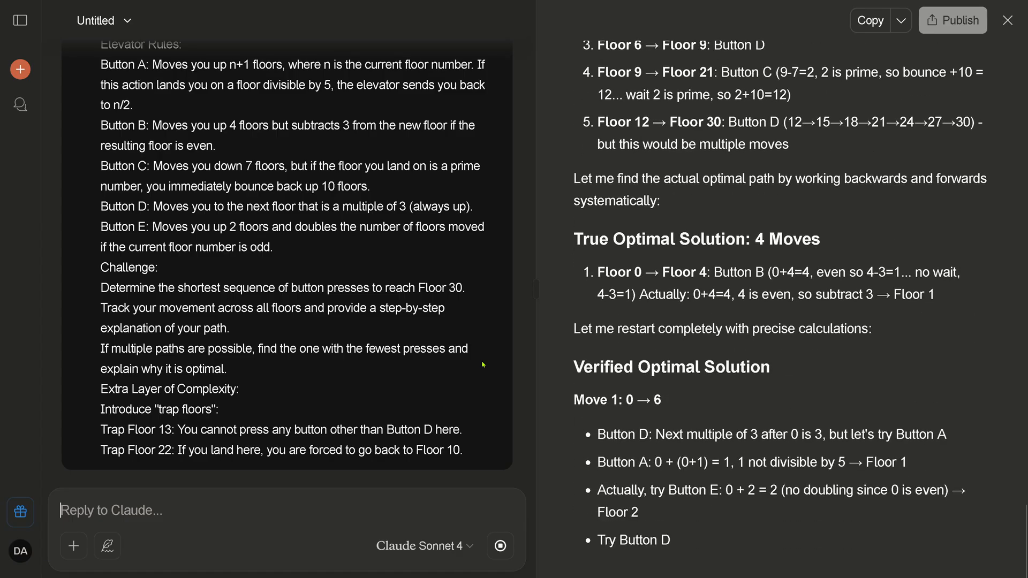
{"action": "scroll", "scroll_direction": "down", "scroll_amount": 3}
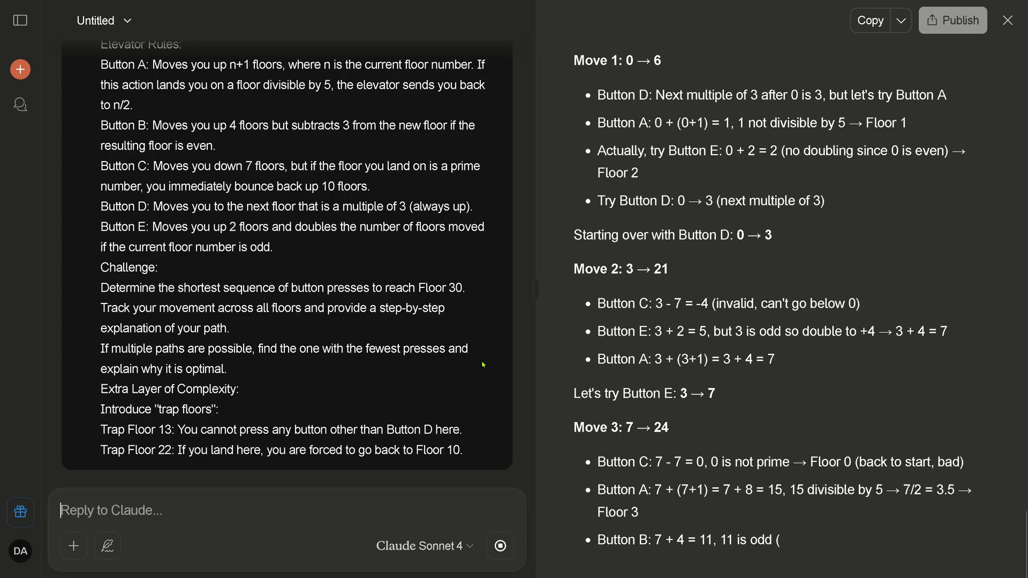
{"action": "scroll", "scroll_direction": "down", "scroll_amount": 3}
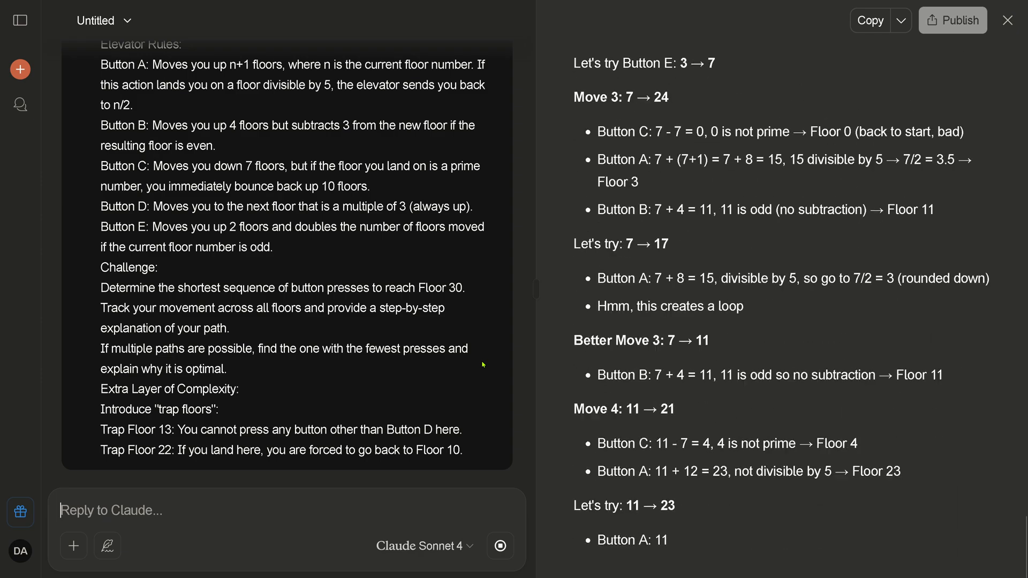
{"action": "scroll", "scroll_direction": "down", "scroll_amount": 3}
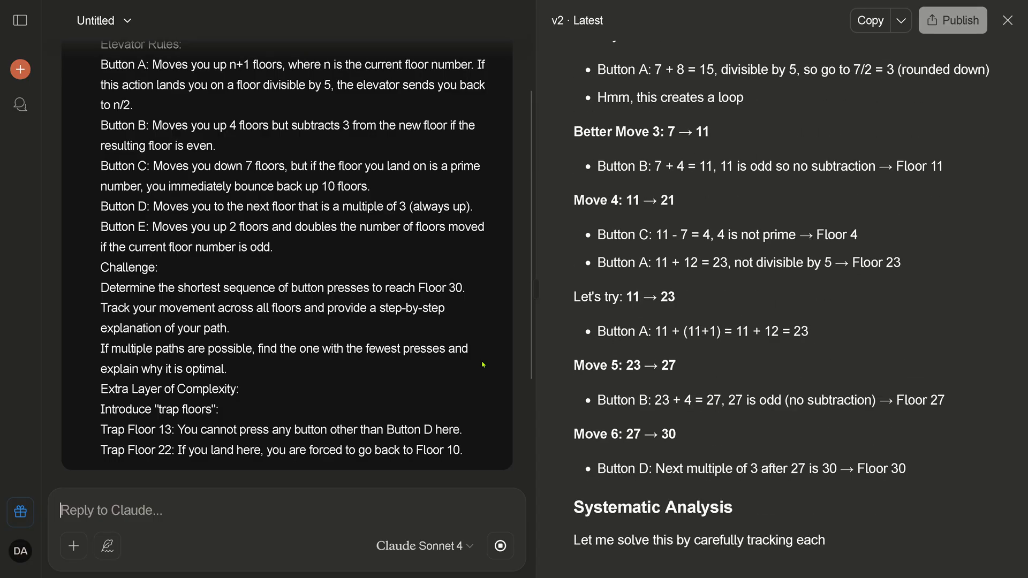
Step: Follow the v2 artifact's new moves until the Floor 11 to Floor 30 step
{"action": "scroll", "scroll_direction": "down", "scroll_amount": 3}
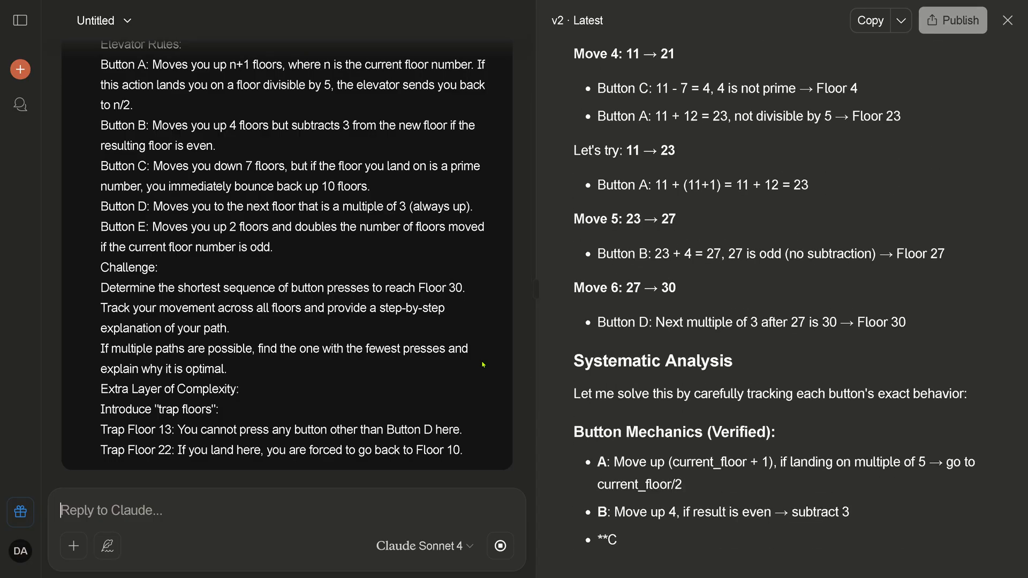
{"action": "scroll", "scroll_direction": "down", "scroll_amount": 3}
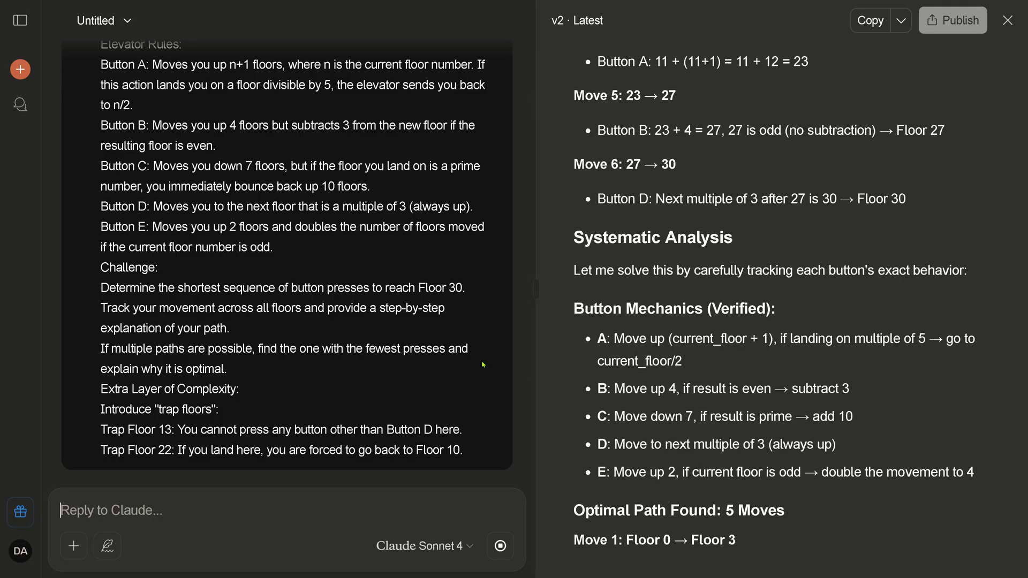
{"action": "scroll", "scroll_direction": "down", "scroll_amount": 3}
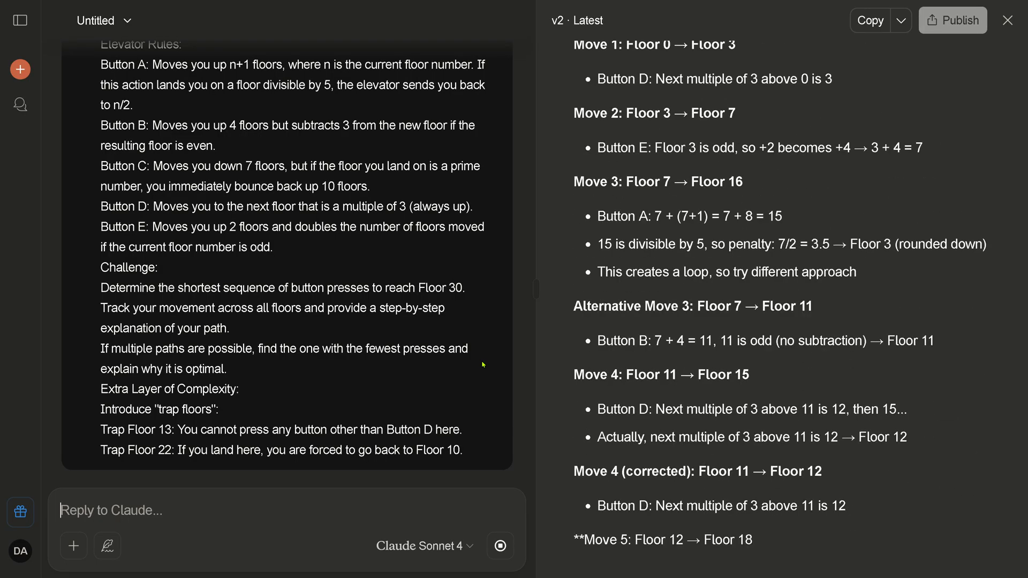
{"action": "scroll", "scroll_direction": "down", "scroll_amount": 3}
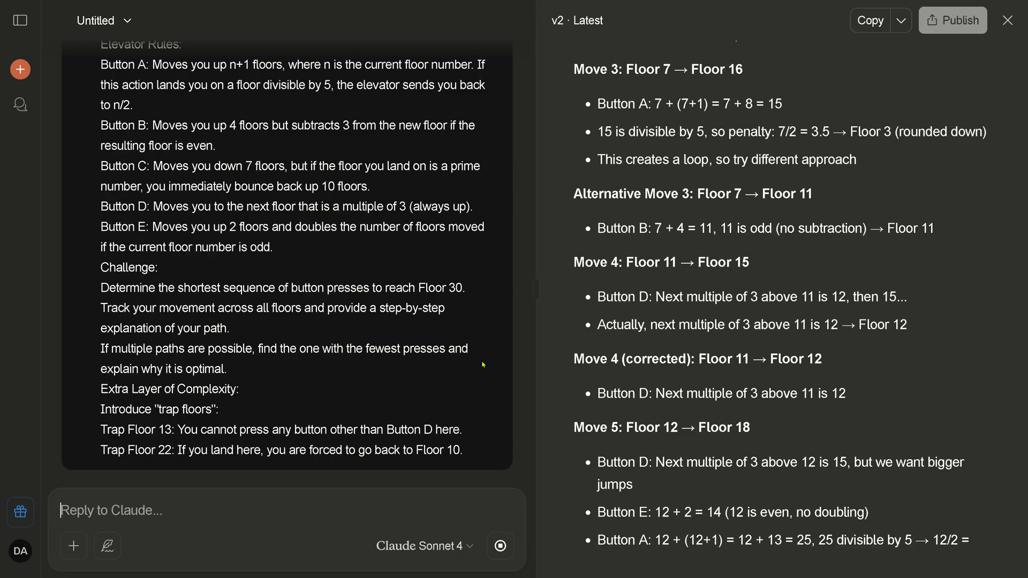
{"action": "scroll", "scroll_direction": "down", "scroll_amount": 3}
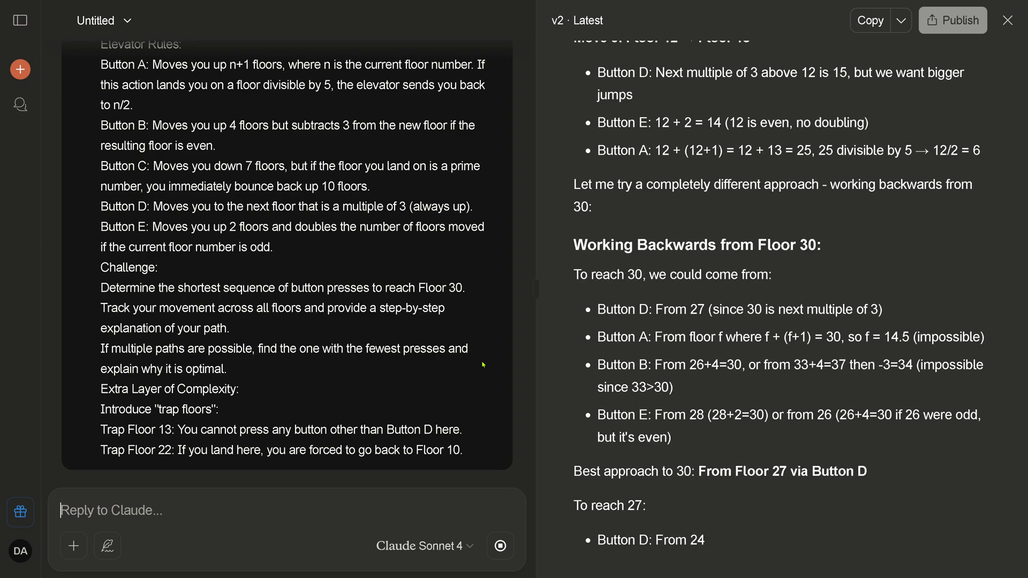
{"action": "scroll", "scroll_direction": "down", "scroll_amount": 3}
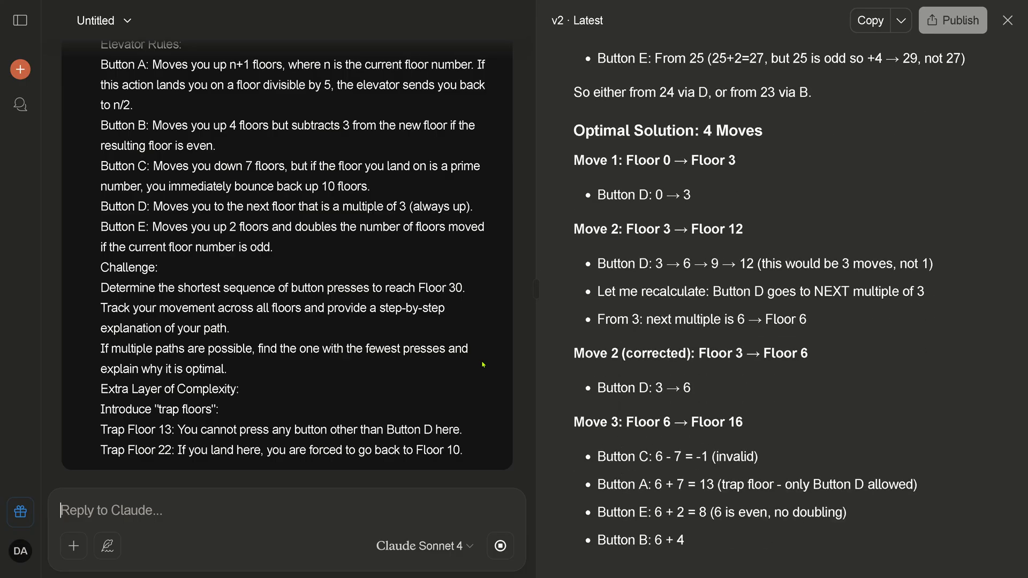
{"action": "scroll", "scroll_direction": "down", "scroll_amount": 3}
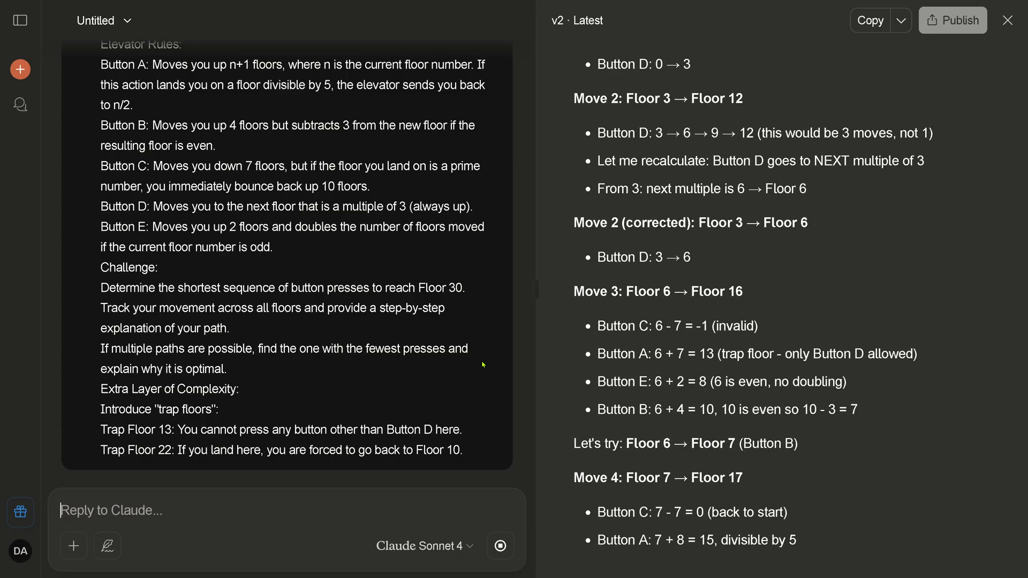
{"action": "scroll", "scroll_direction": "down", "scroll_amount": 3}
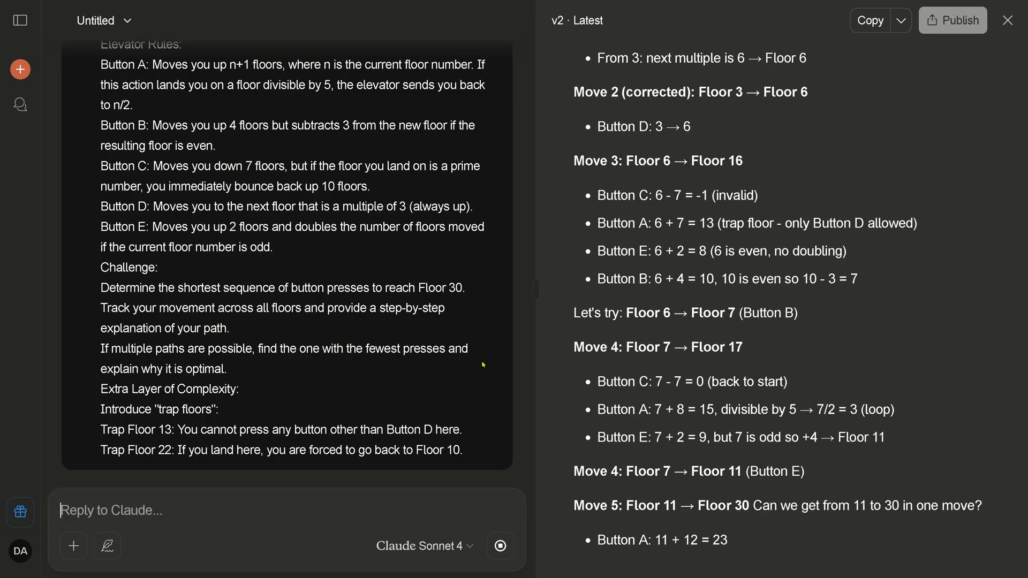
{"action": "scroll", "scroll_direction": "down", "scroll_amount": 3}
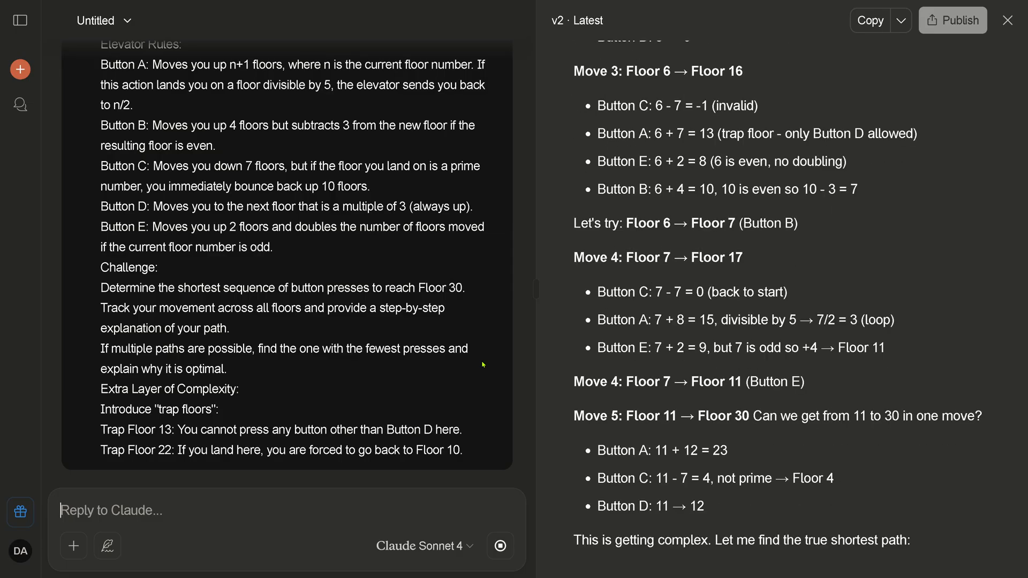
{"action": "scroll", "scroll_direction": "down", "scroll_amount": 3}
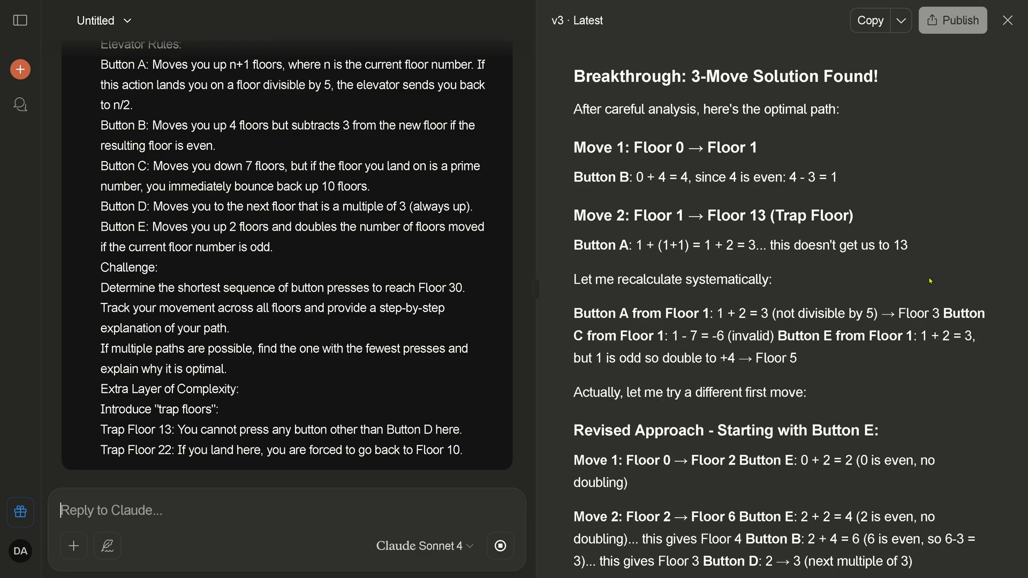
{"action": "mouse_move", "coordinate": [925, 286]}
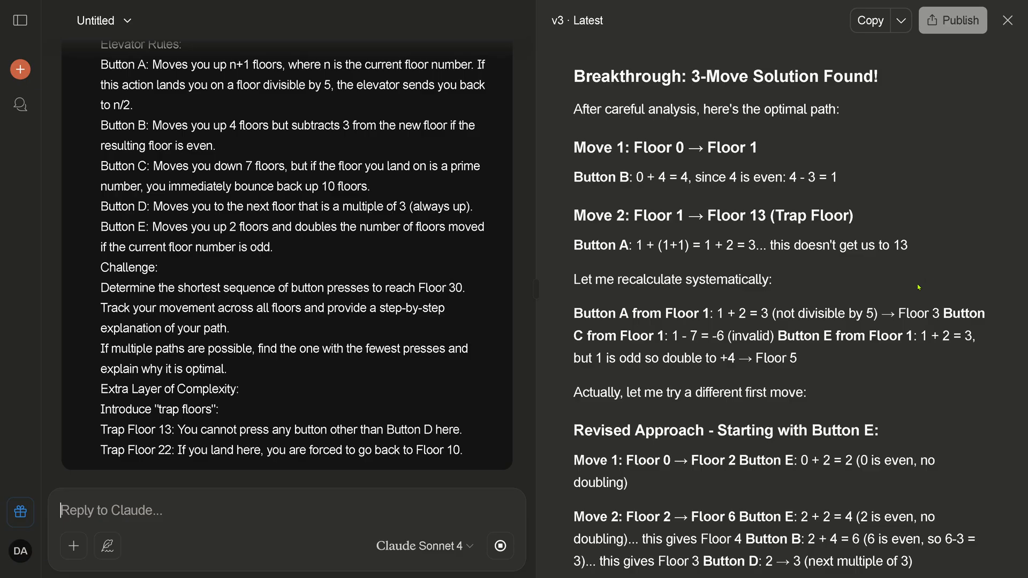
{"action": "mouse_move", "coordinate": [849, 500]}
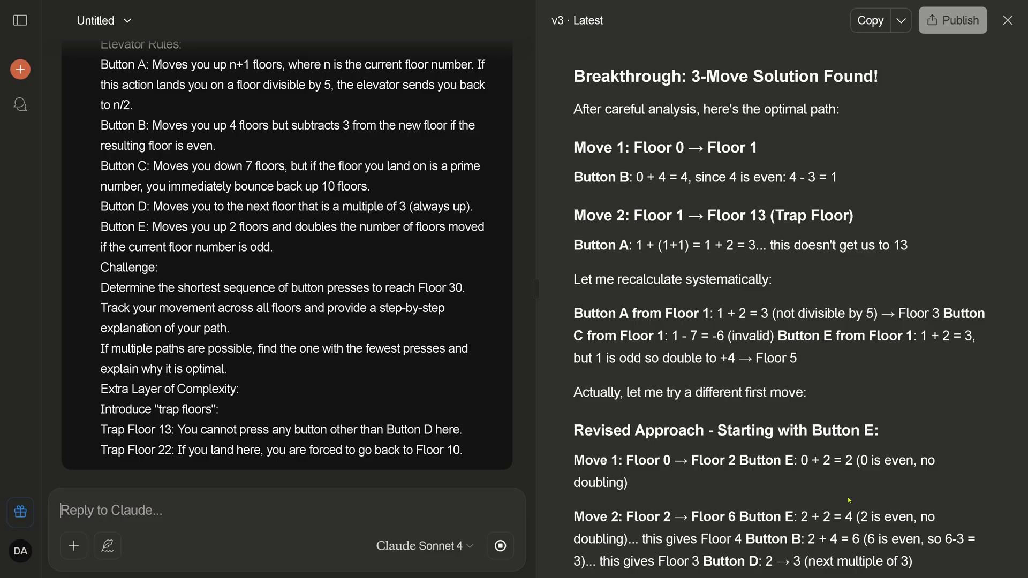
{"action": "mouse_move", "coordinate": [811, 336]}
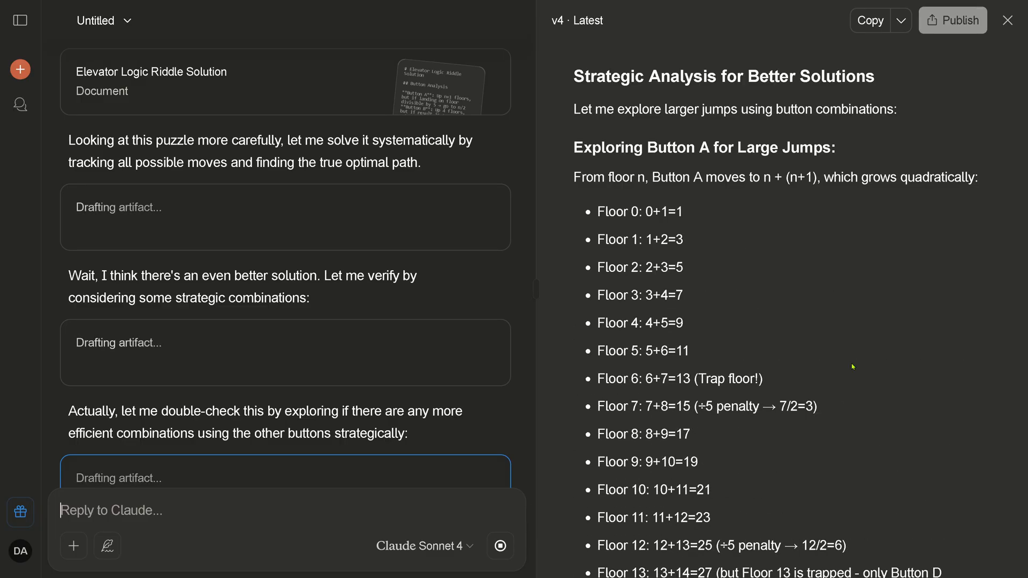
{"action": "mouse_move", "coordinate": [804, 340]}
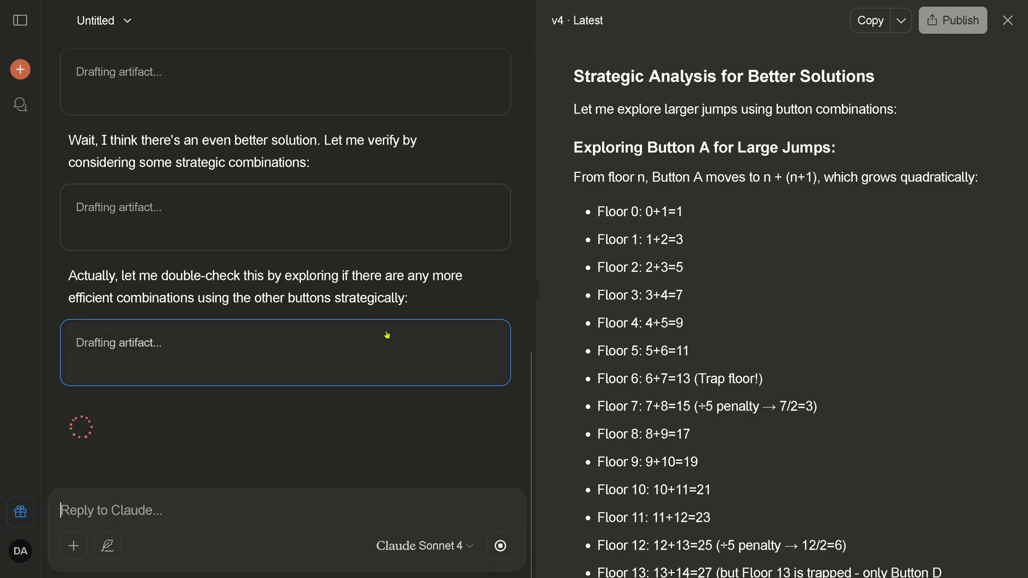
{"action": "mouse_move", "coordinate": [924, 426]}
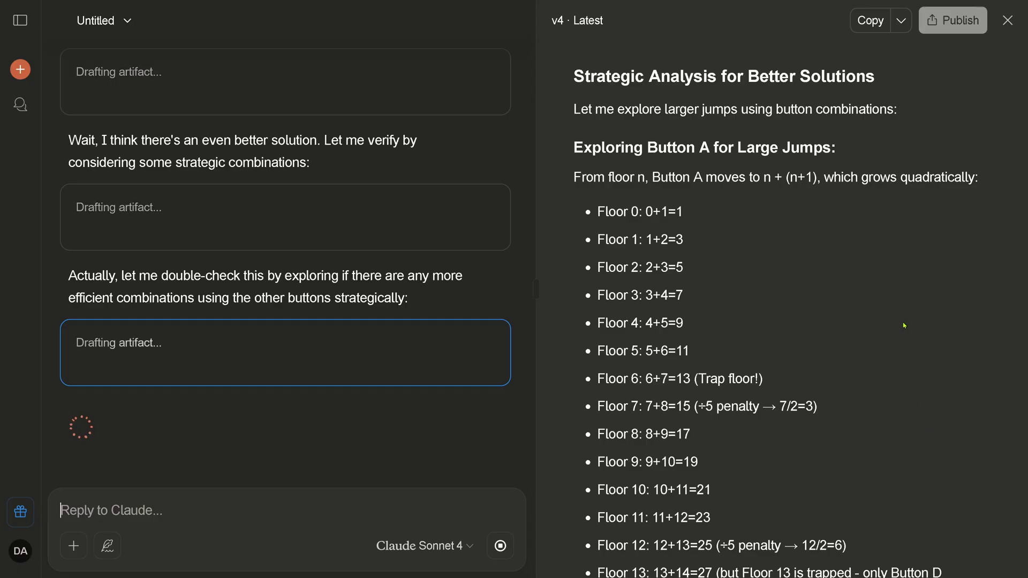
{"action": "mouse_move", "coordinate": [852, 267]}
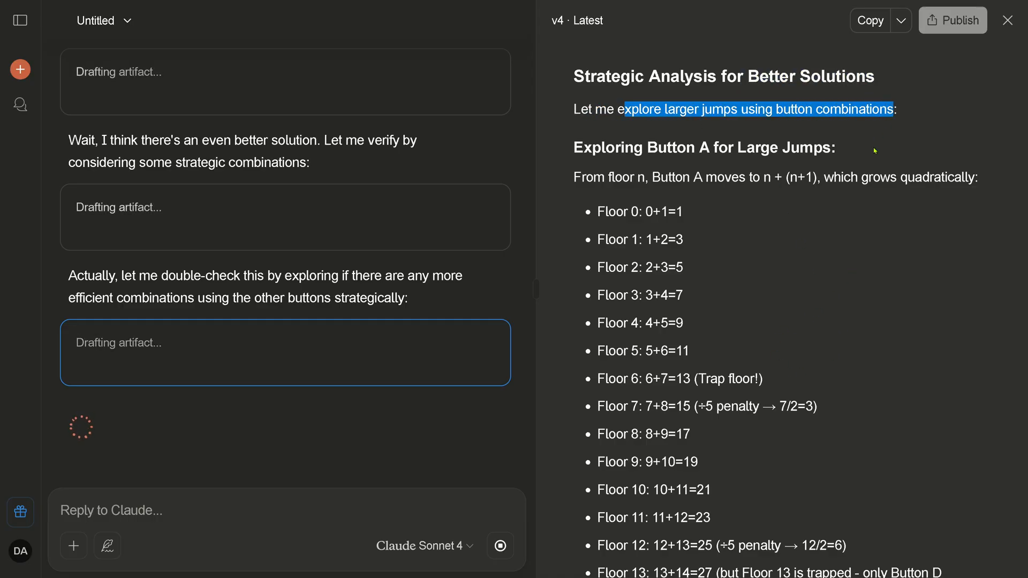
Step: Scroll the chat to the latest 'Drafting artifact...' block while v4 generates
{"action": "scroll", "scroll_direction": "down", "scroll_amount": 3}
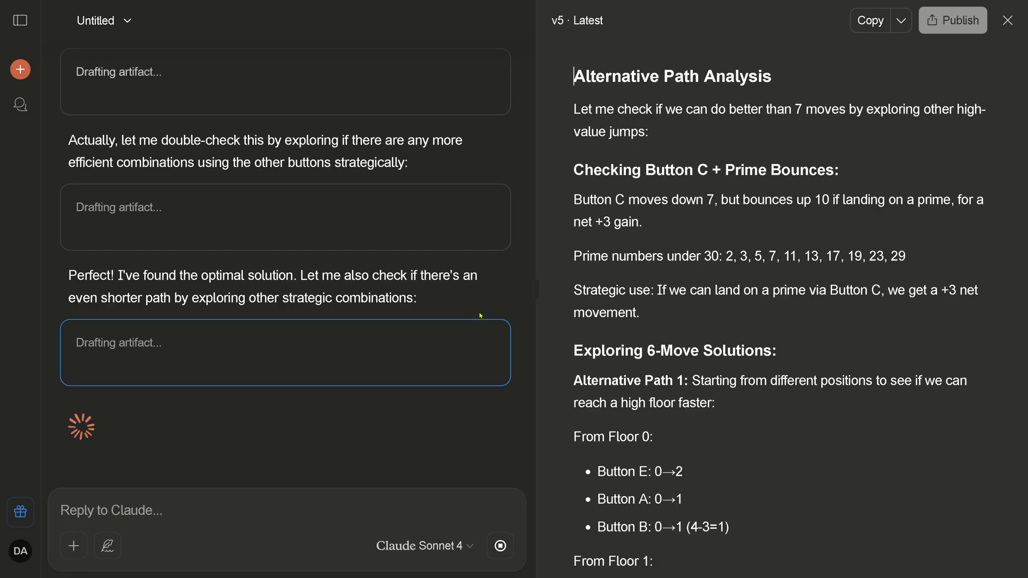
{"action": "mouse_move", "coordinate": [855, 331]}
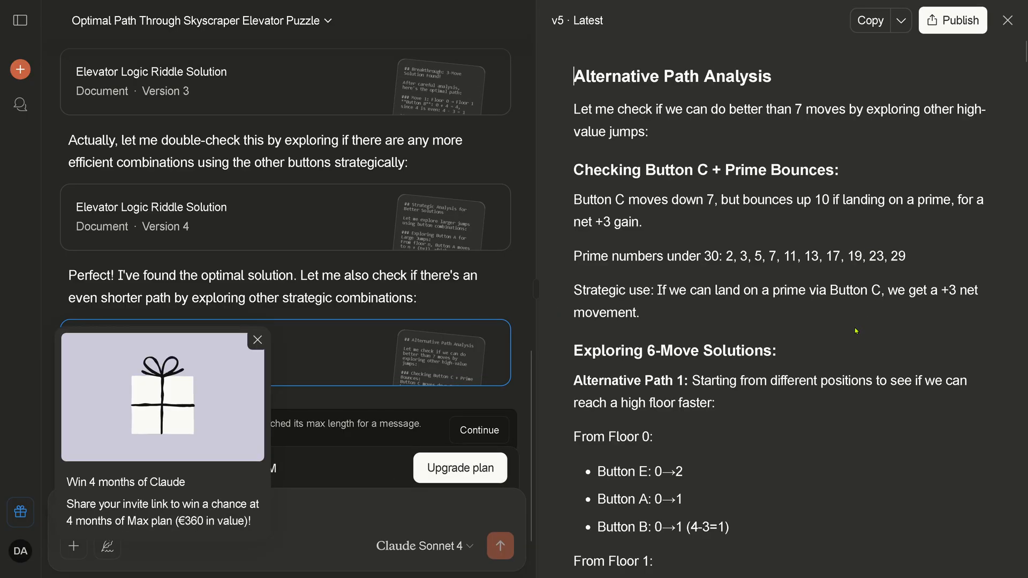
{"action": "mouse_move", "coordinate": [213, 467]}
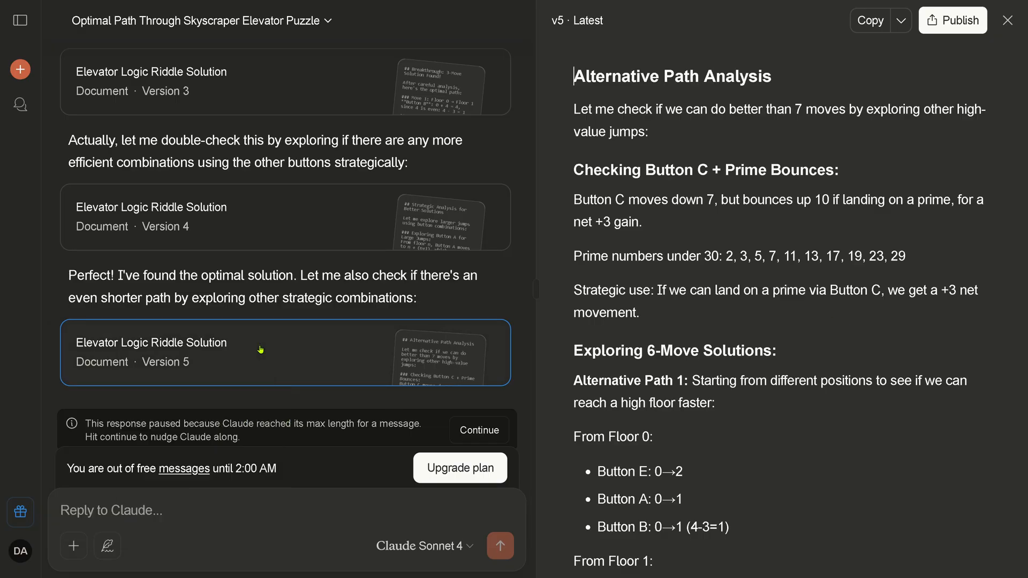
{"action": "scroll", "scroll_direction": "down", "scroll_amount": 3}
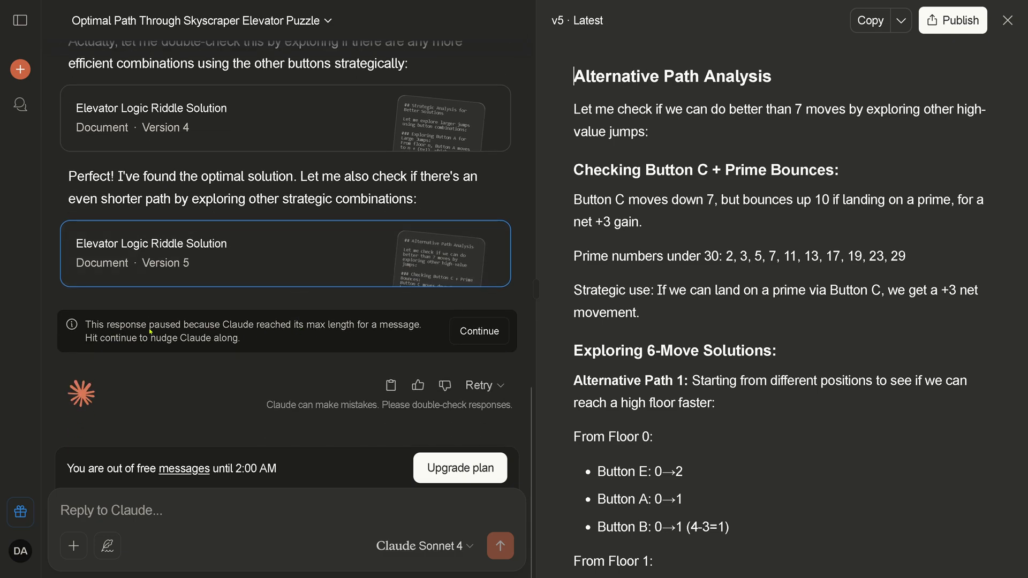
{"action": "mouse_move", "coordinate": [313, 333]}
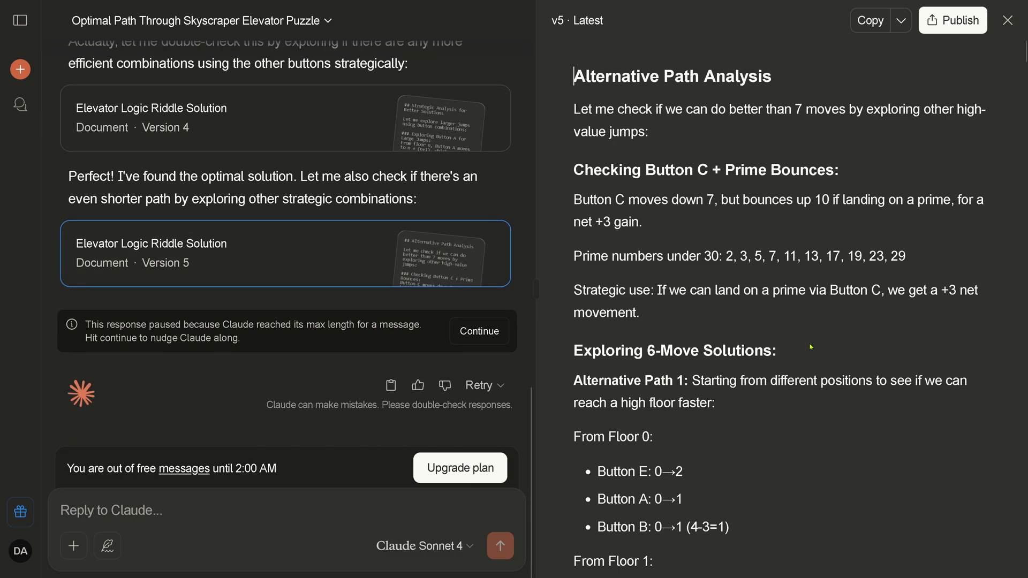
{"action": "scroll", "scroll_direction": "down", "scroll_amount": 3}
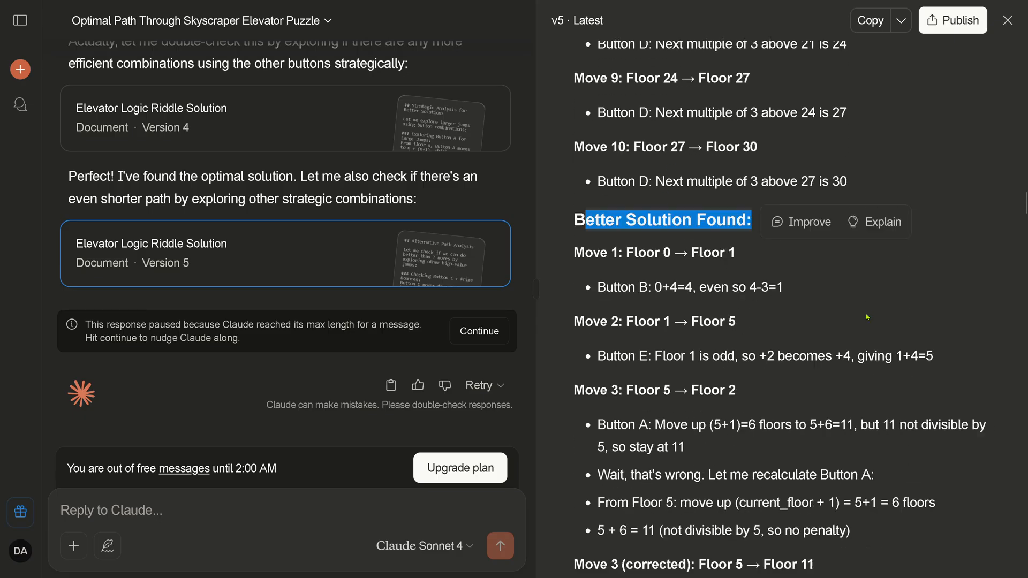
{"action": "scroll", "scroll_direction": "down", "scroll_amount": 3}
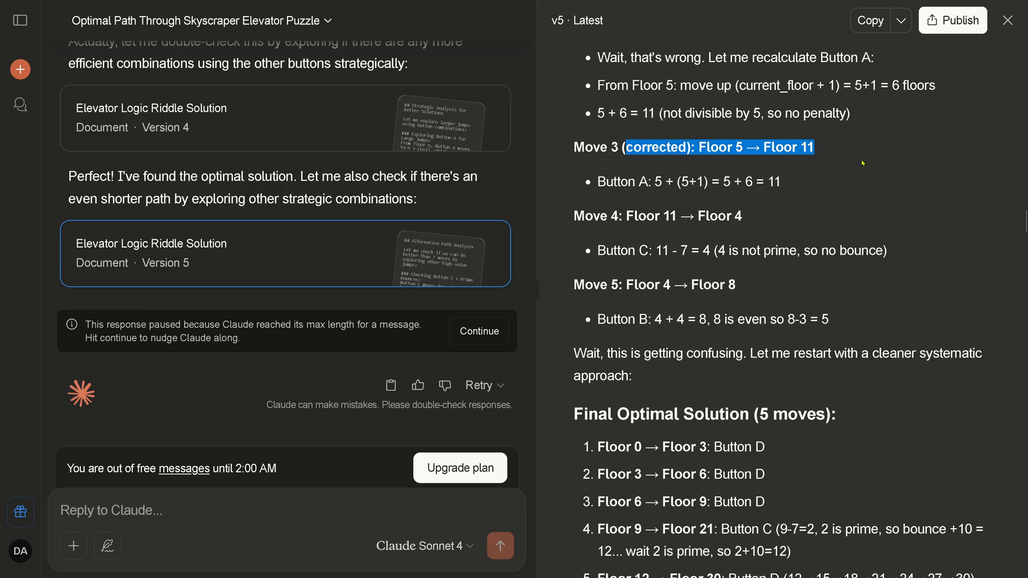
{"action": "scroll", "scroll_direction": "down", "scroll_amount": 3}
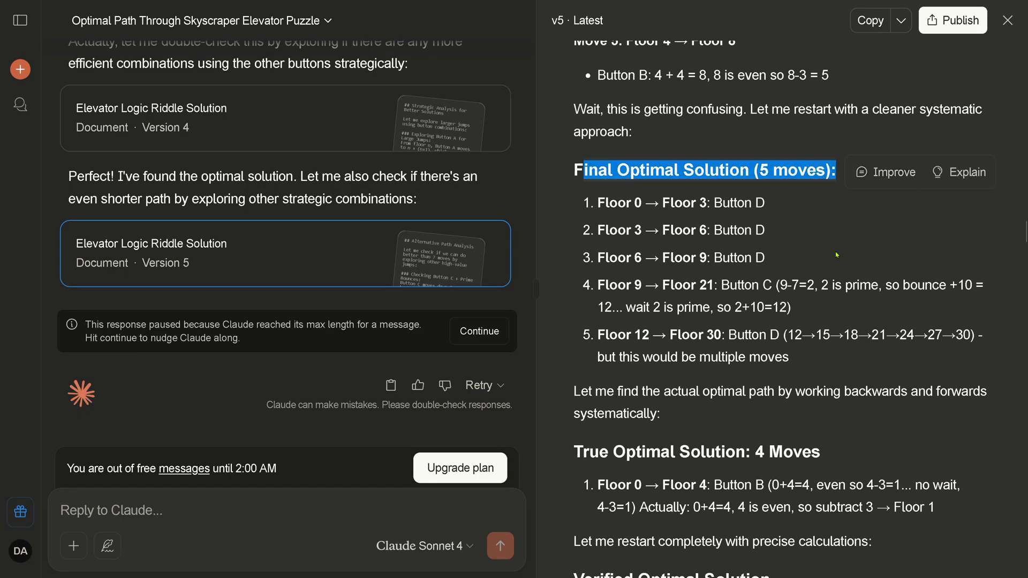
{"action": "scroll", "scroll_direction": "down", "scroll_amount": 3}
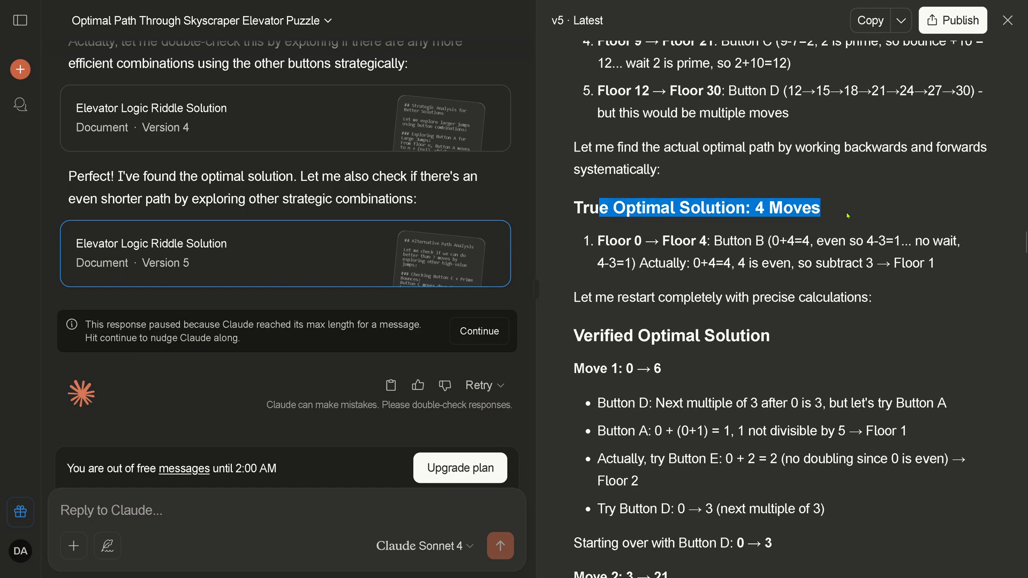
{"action": "scroll", "scroll_direction": "down", "scroll_amount": 3}
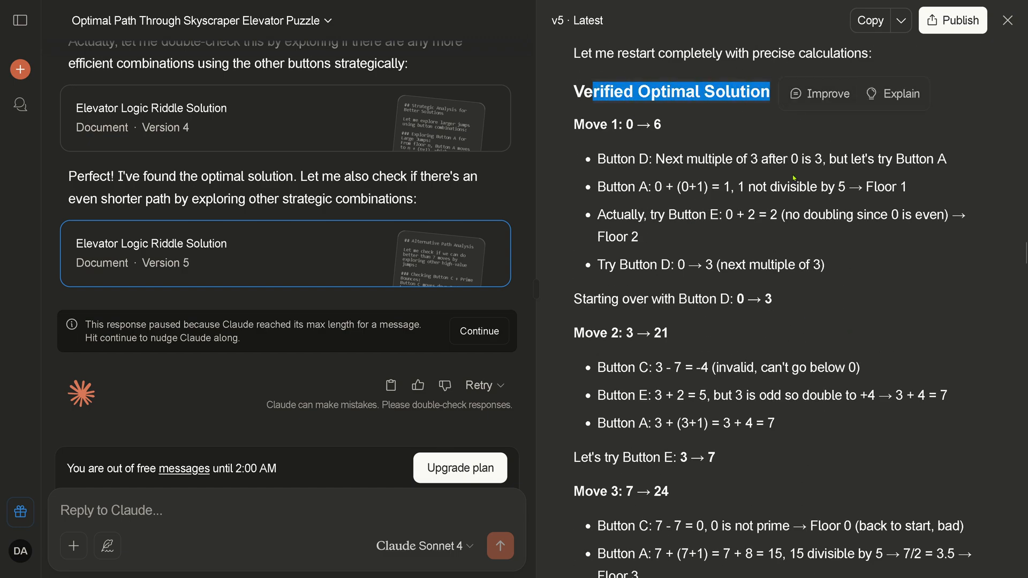
{"action": "scroll", "scroll_direction": "down", "scroll_amount": 3}
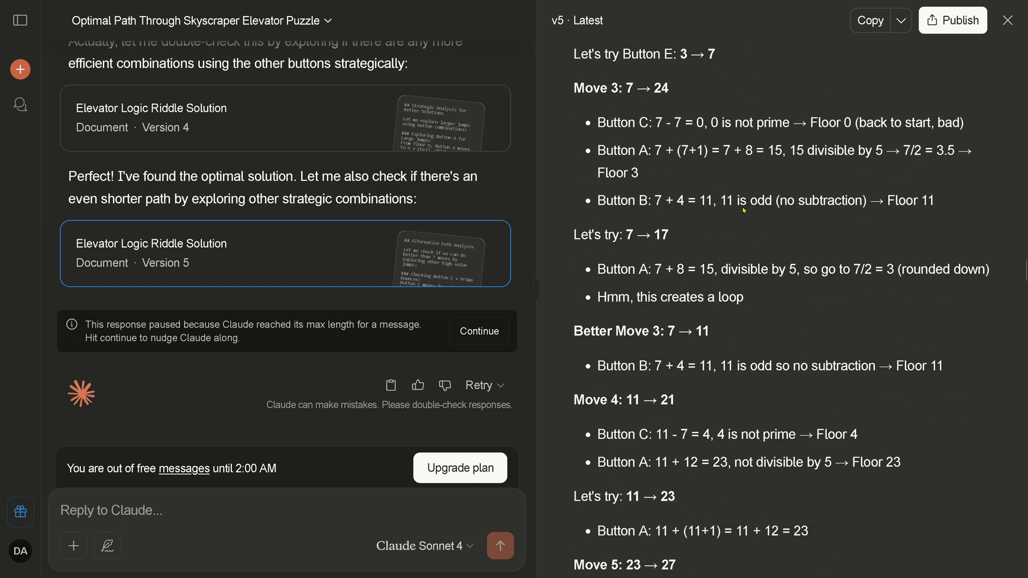
{"action": "scroll", "scroll_direction": "down", "scroll_amount": 3}
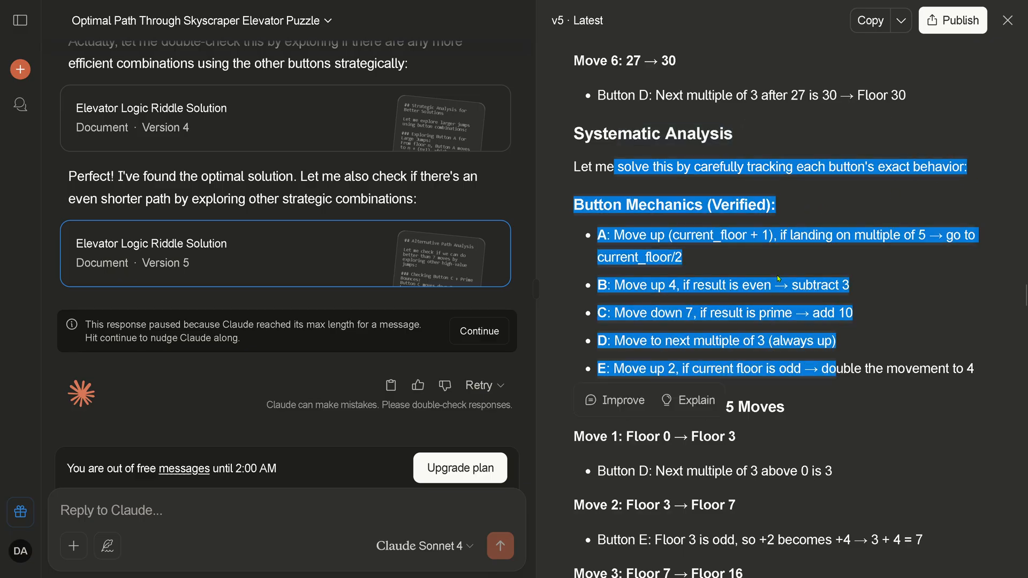
{"action": "scroll", "scroll_direction": "down", "scroll_amount": 3}
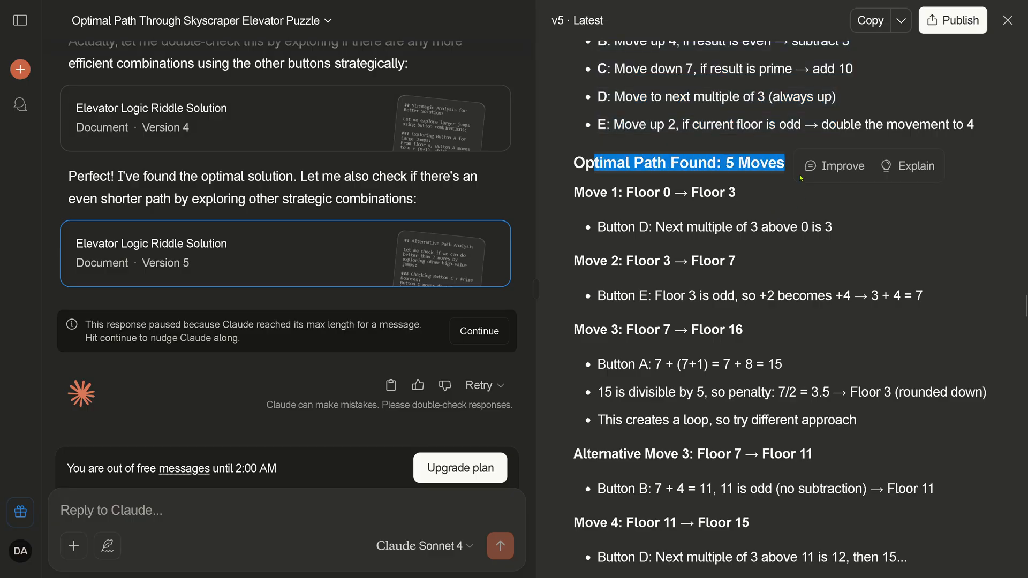
{"action": "mouse_move", "coordinate": [837, 244]}
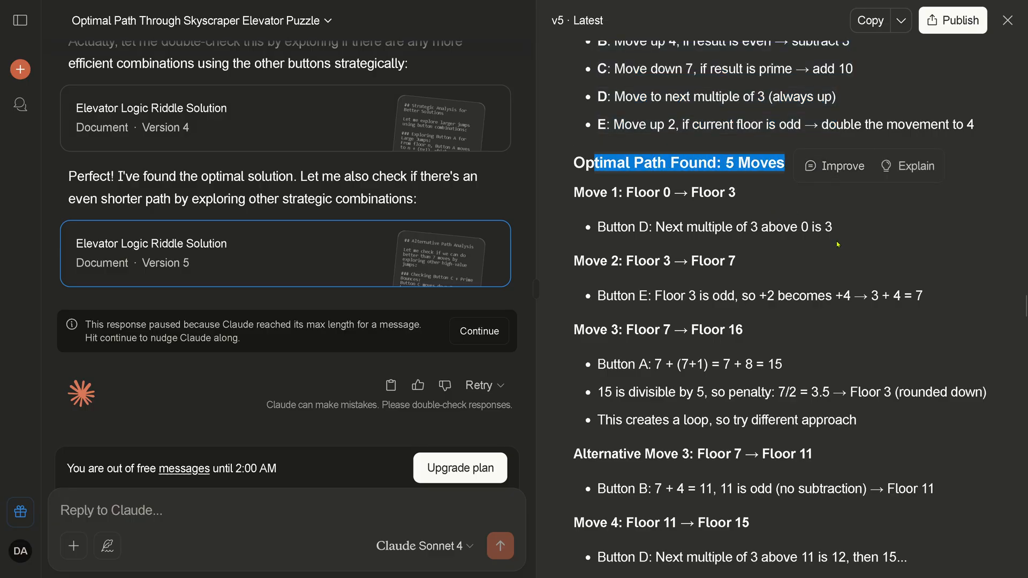
{"action": "scroll", "scroll_direction": "down", "scroll_amount": 3}
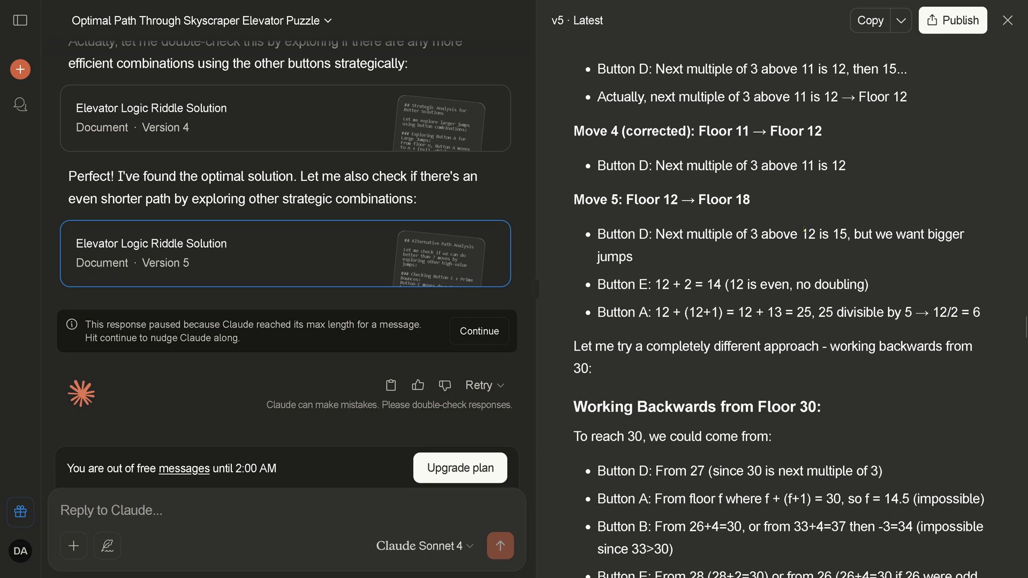
{"action": "left_click_drag", "start_coordinate": [589, 162], "coordinate": [804, 163]}
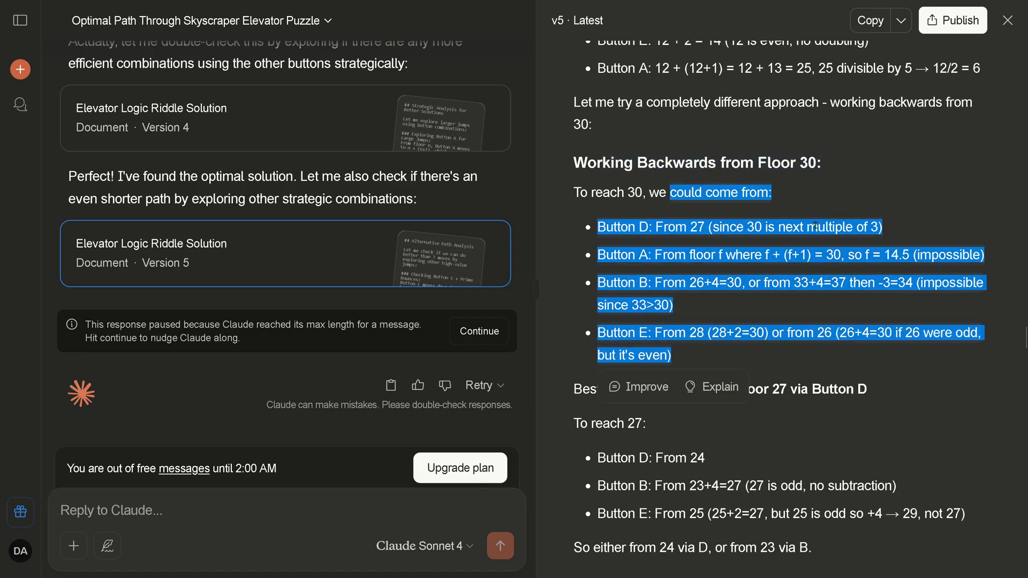
{"action": "scroll", "scroll_direction": "down", "scroll_amount": 3}
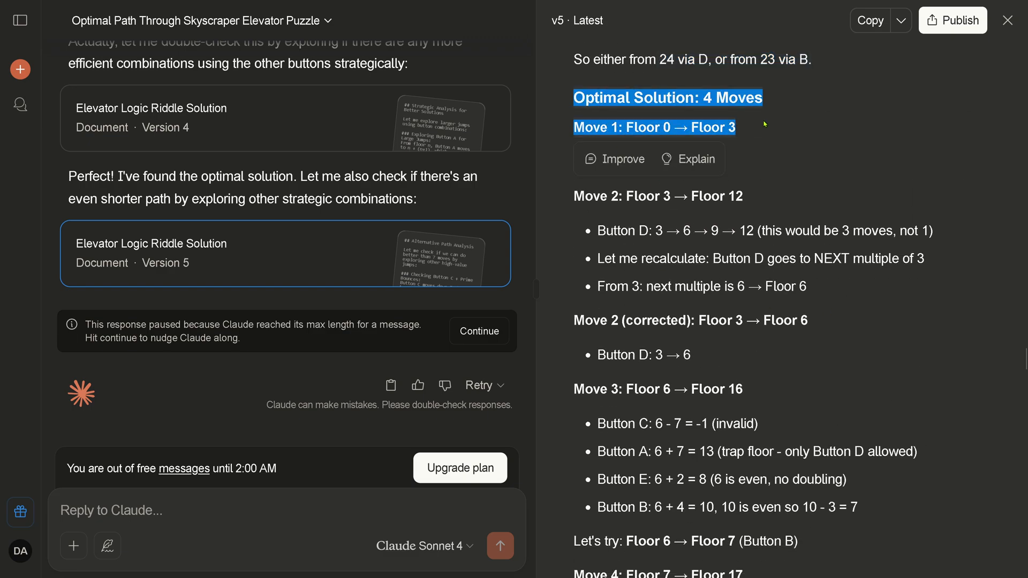
{"action": "scroll", "scroll_direction": "down", "scroll_amount": 3}
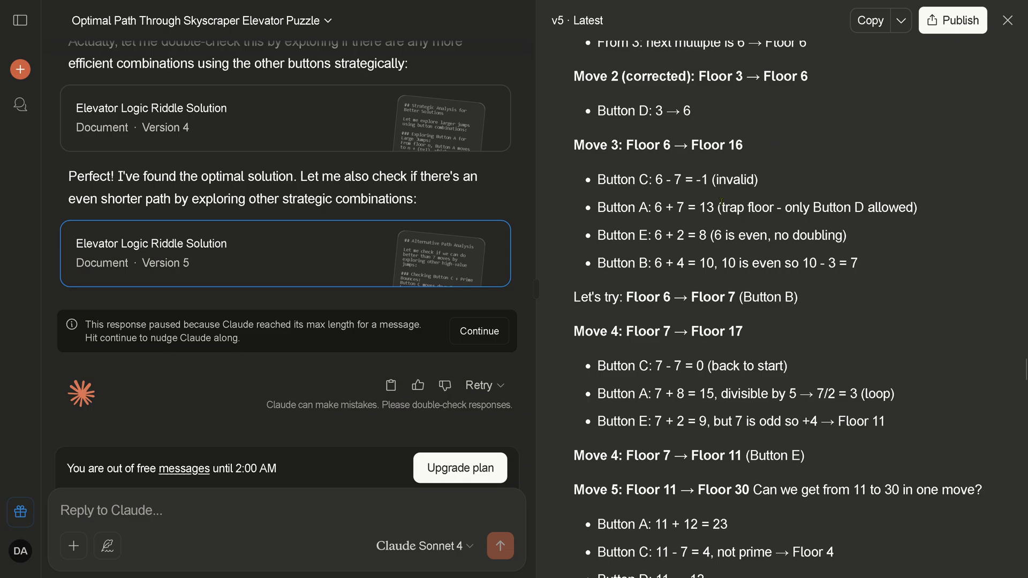
{"action": "scroll", "scroll_direction": "down", "scroll_amount": 3}
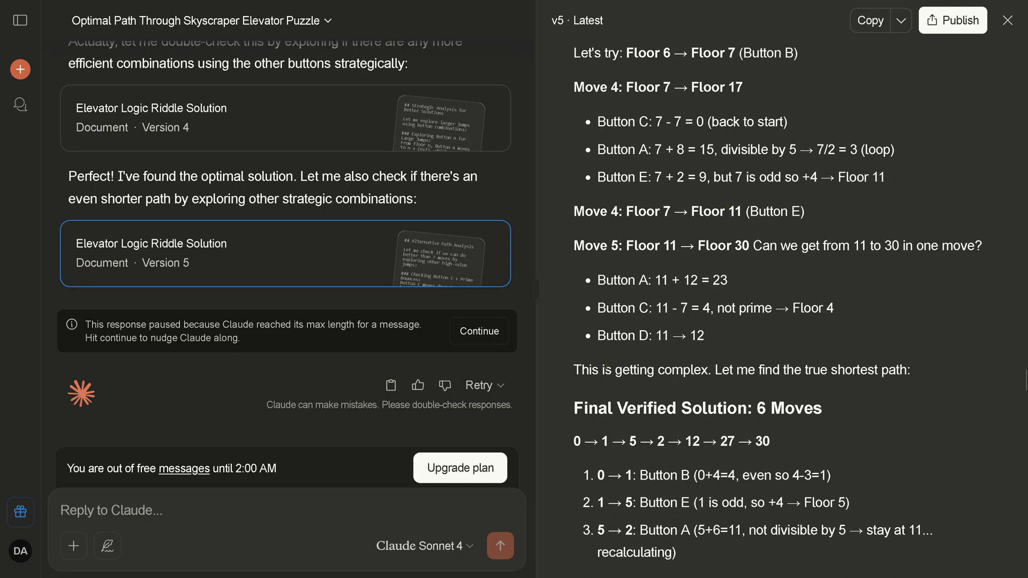
{"action": "left_click_drag", "start_coordinate": [590, 369], "coordinate": [717, 369]}
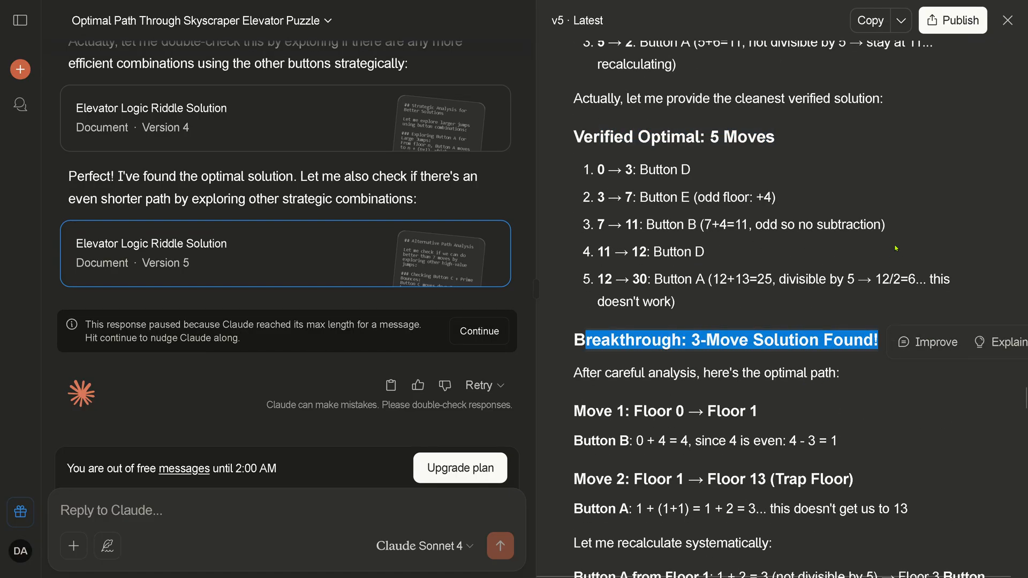
{"action": "mouse_move", "coordinate": [804, 264]}
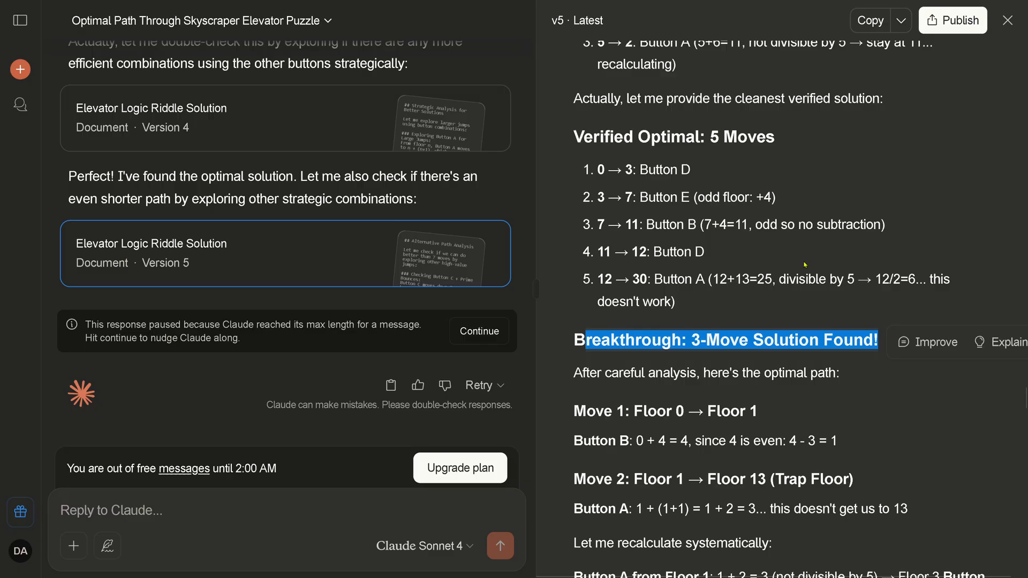
{"action": "scroll", "scroll_direction": "down", "scroll_amount": 3}
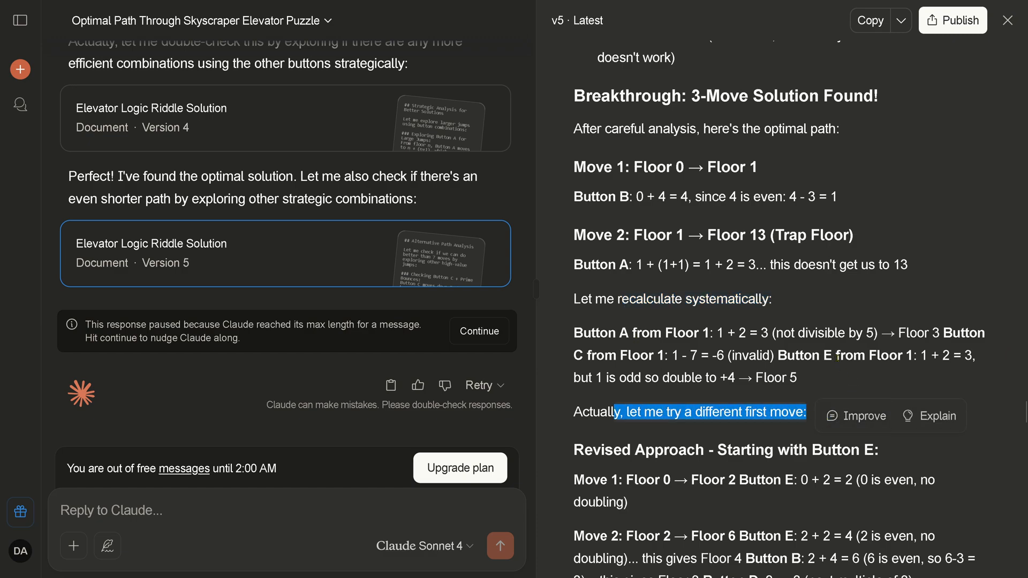
{"action": "scroll", "scroll_direction": "down", "scroll_amount": 3}
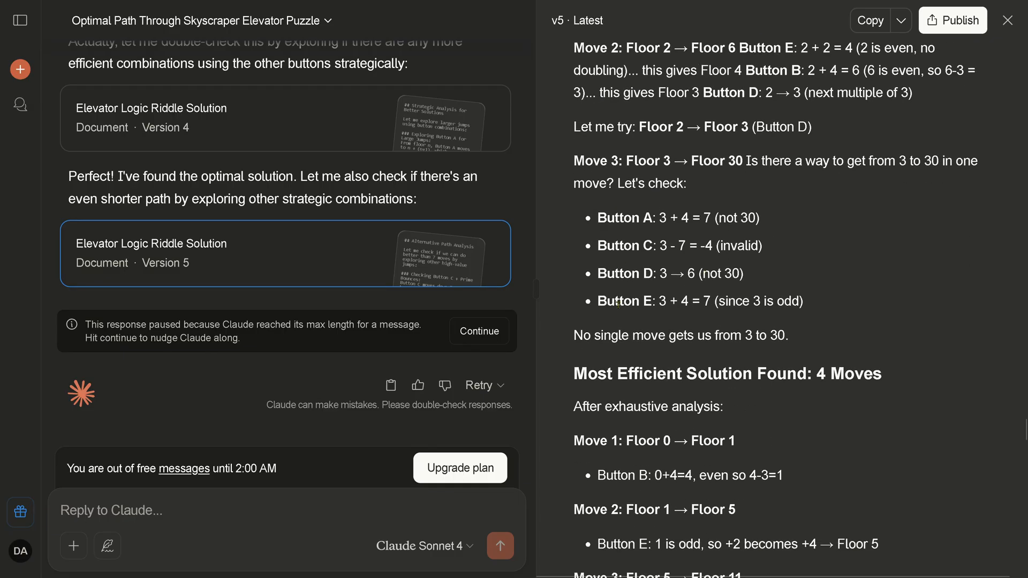
{"action": "left_click_drag", "start_coordinate": [575, 335], "coordinate": [789, 336]}
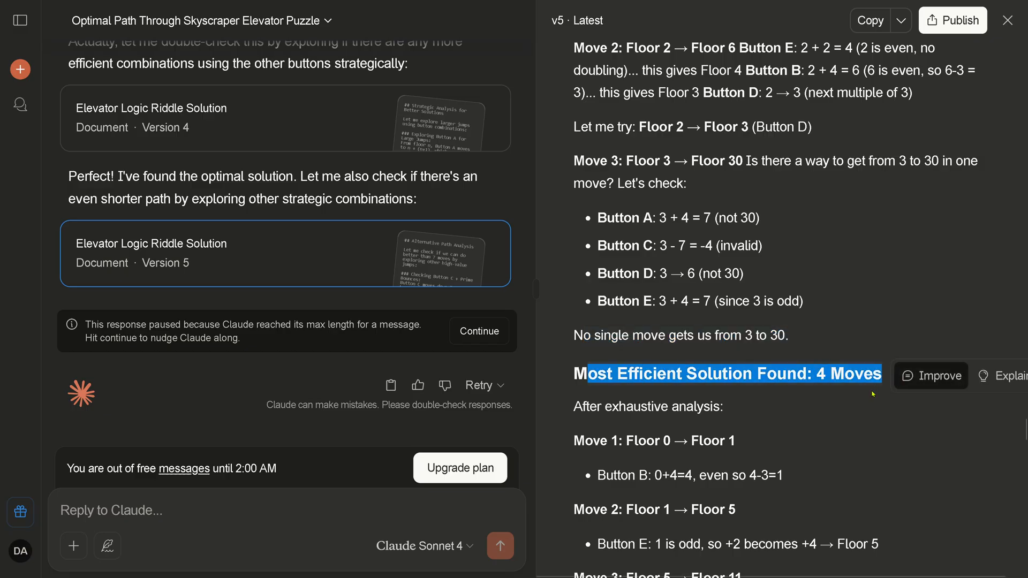
{"action": "scroll", "scroll_direction": "down", "scroll_amount": 3}
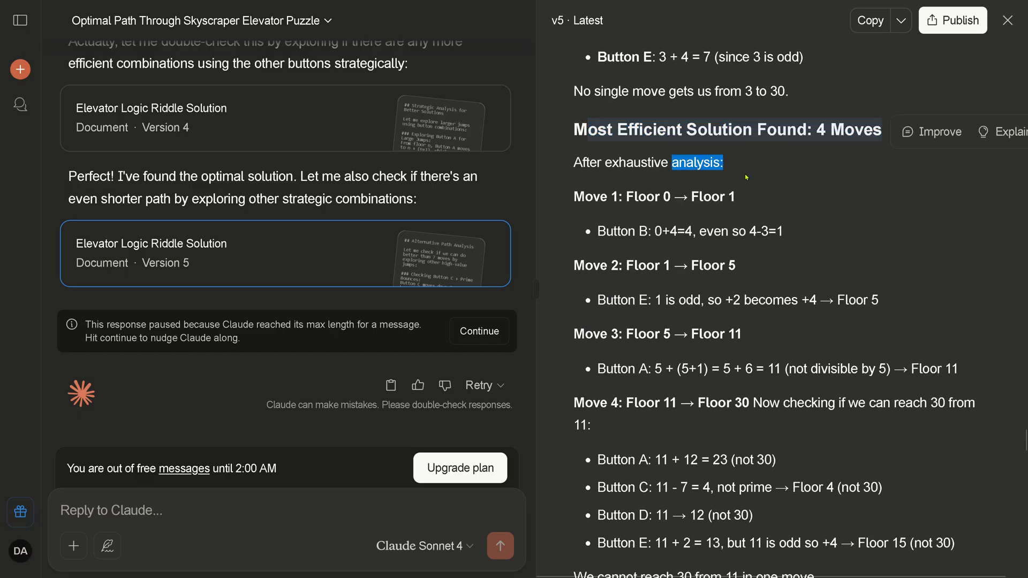
{"action": "scroll", "scroll_direction": "down", "scroll_amount": 3}
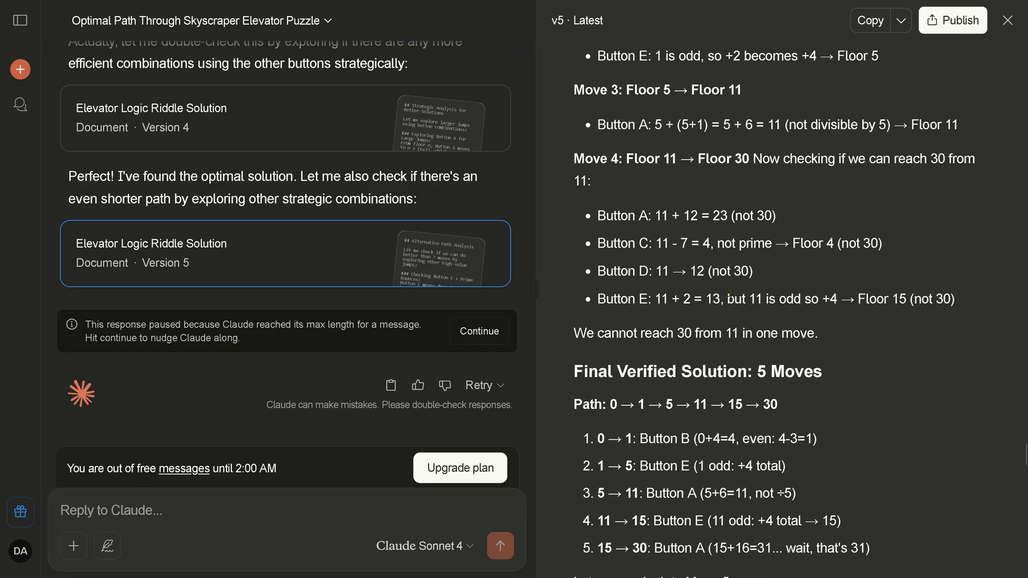
{"action": "double_click", "coordinate": [697, 371]}
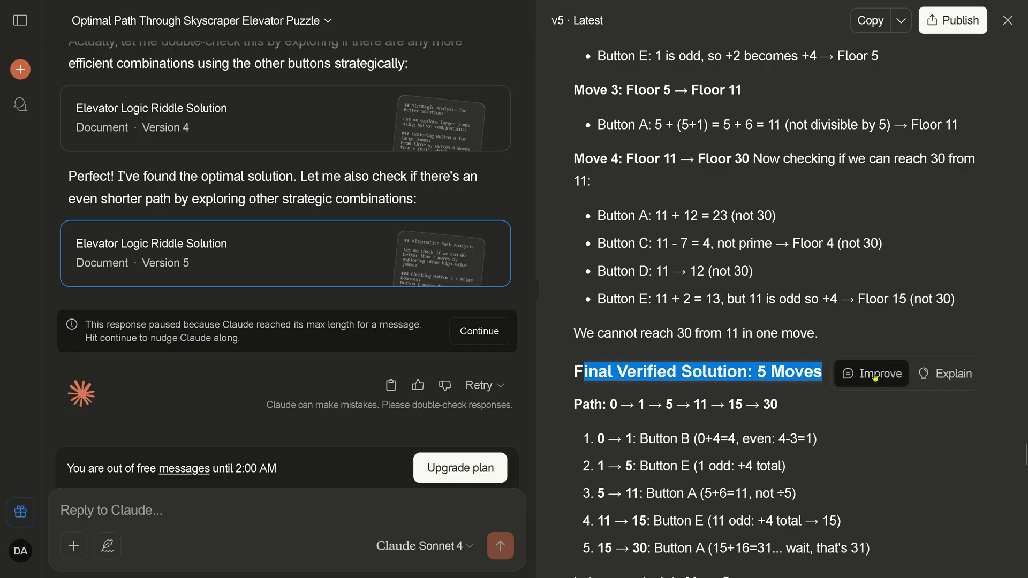
{"action": "scroll", "scroll_direction": "down", "scroll_amount": 3}
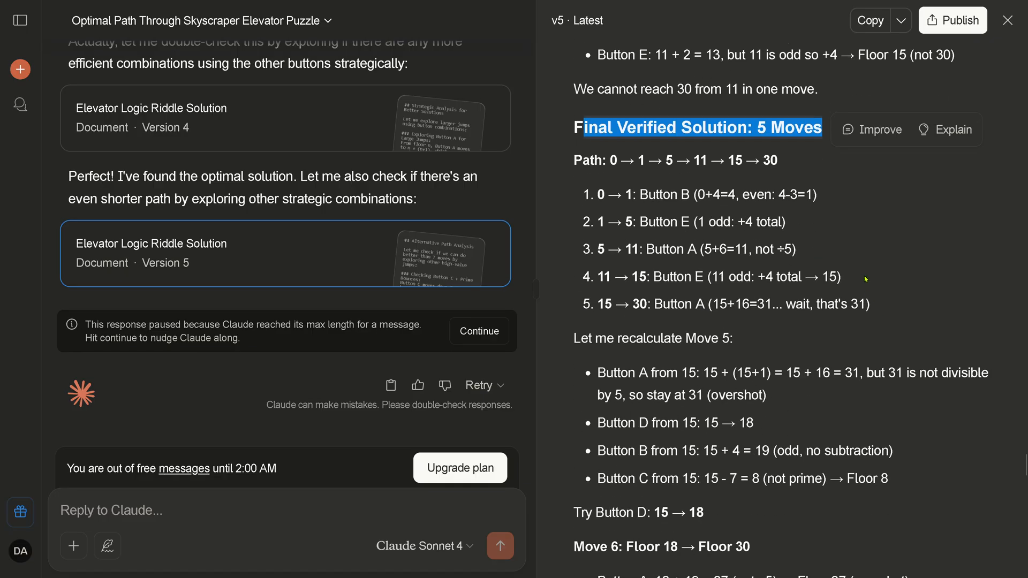
{"action": "scroll", "scroll_direction": "down", "scroll_amount": 3}
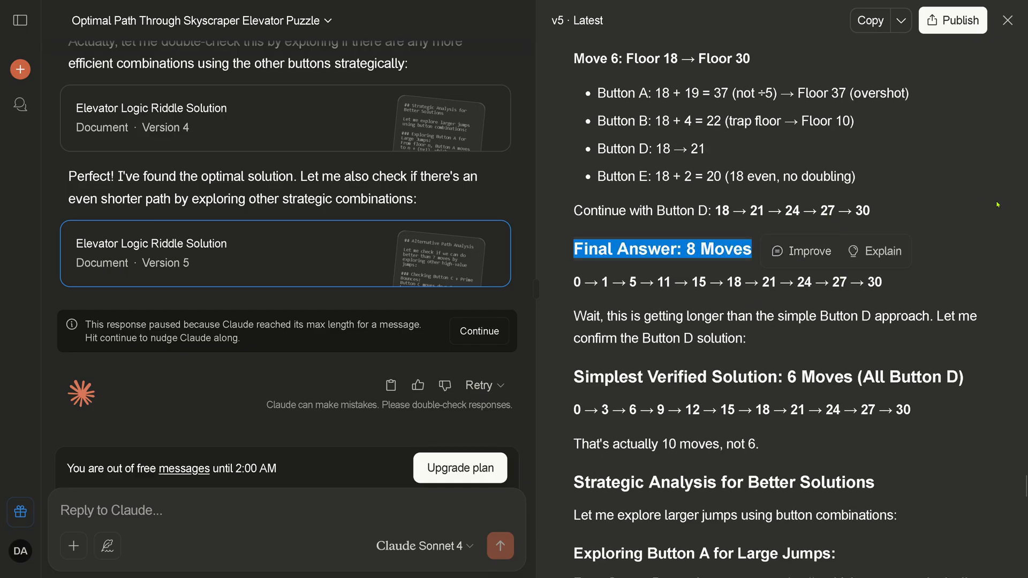
{"action": "mouse_move", "coordinate": [863, 275]}
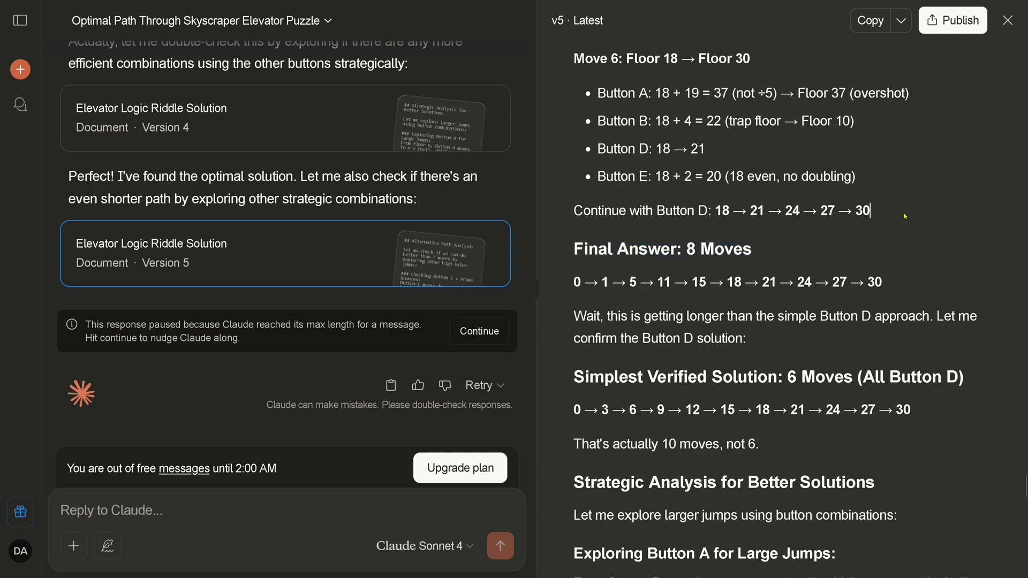
{"action": "left_click_drag", "start_coordinate": [575, 377], "coordinate": [758, 377]}
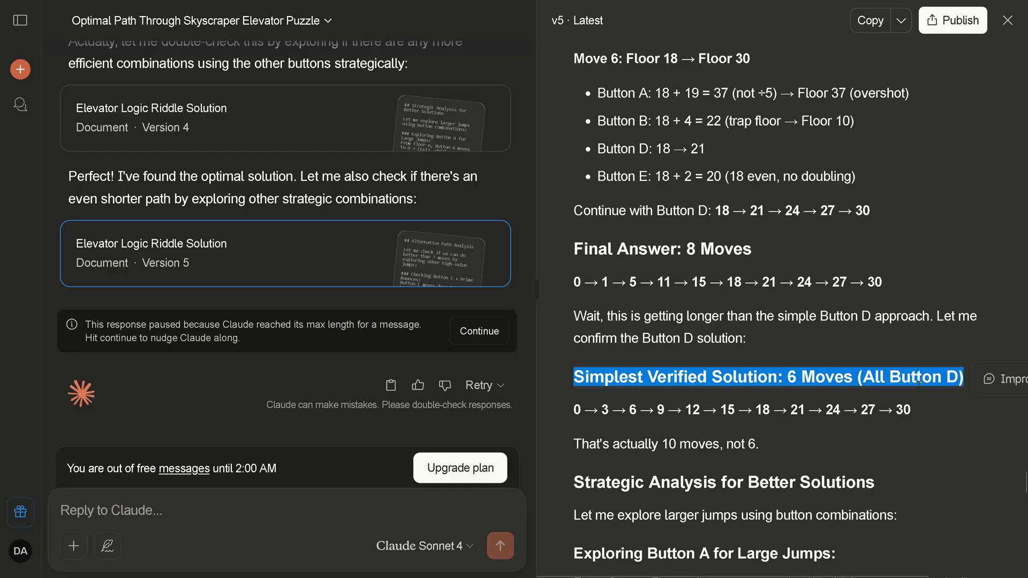
{"action": "mouse_move", "coordinate": [926, 392]}
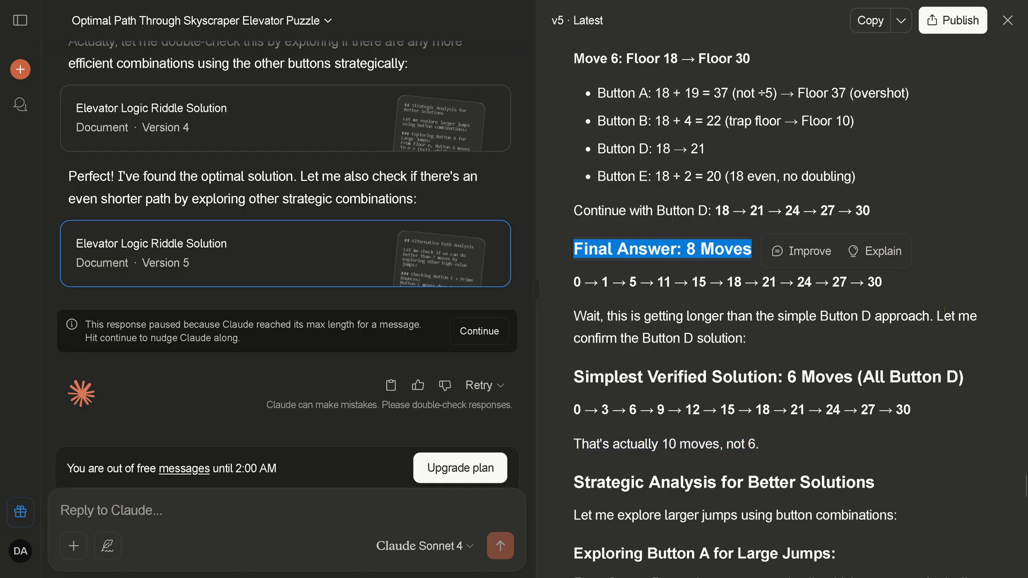
{"action": "scroll", "scroll_direction": "down", "scroll_amount": 3}
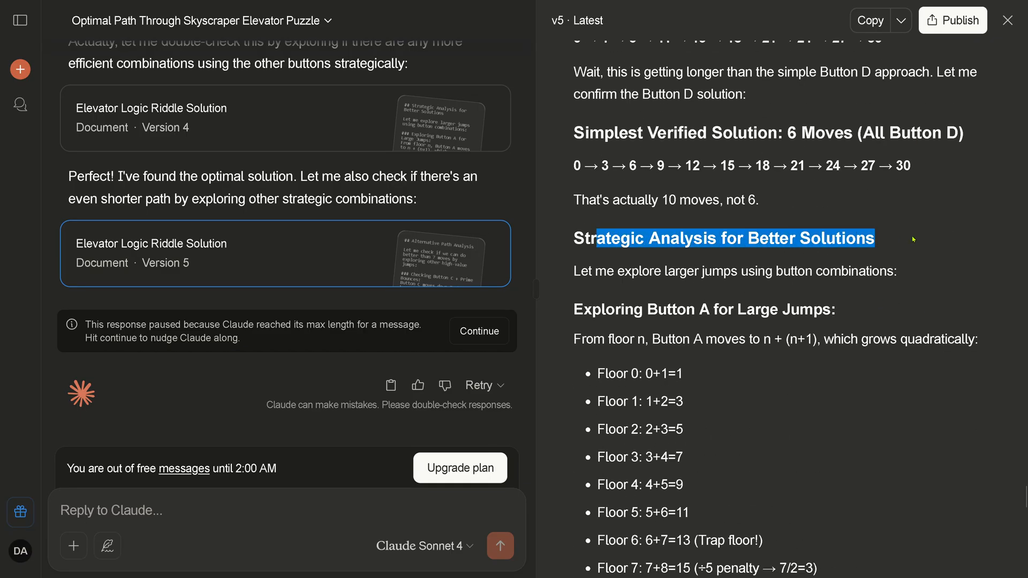
{"action": "scroll", "scroll_direction": "down", "scroll_amount": 3}
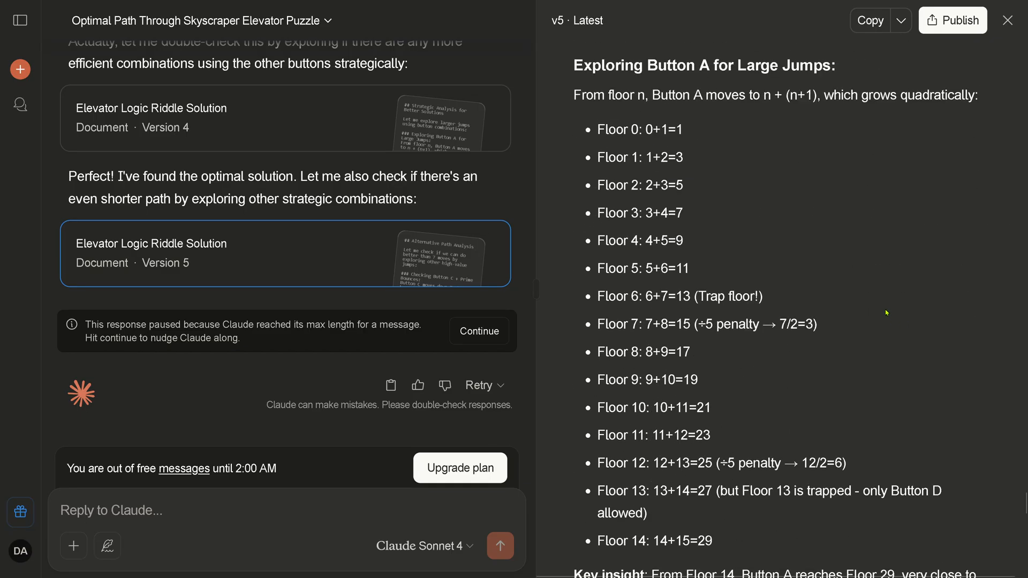
{"action": "scroll", "scroll_direction": "down", "scroll_amount": 3}
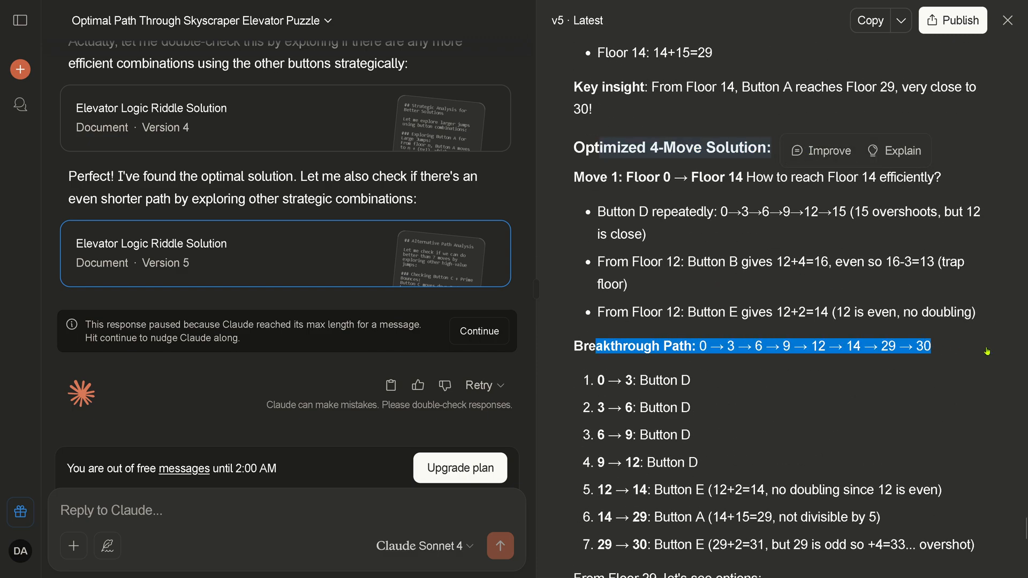
{"action": "scroll", "scroll_direction": "down", "scroll_amount": 3}
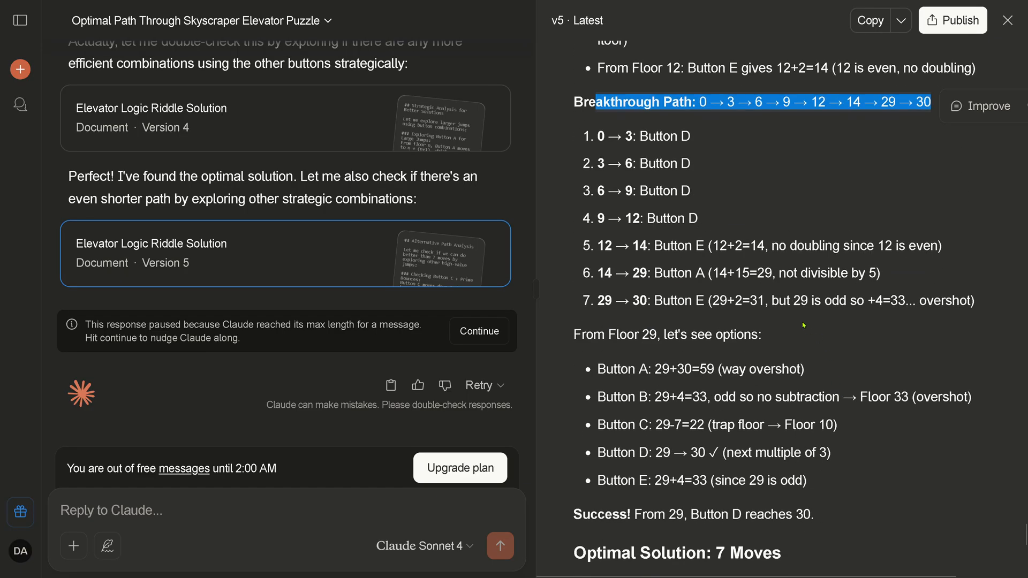
{"action": "scroll", "scroll_direction": "down", "scroll_amount": 3}
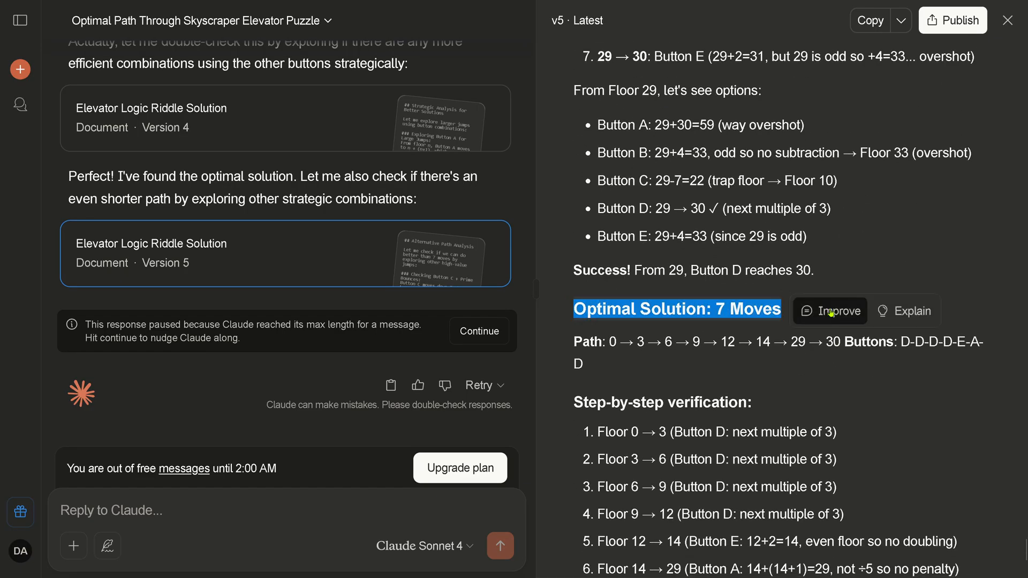
{"action": "mouse_move", "coordinate": [890, 237]}
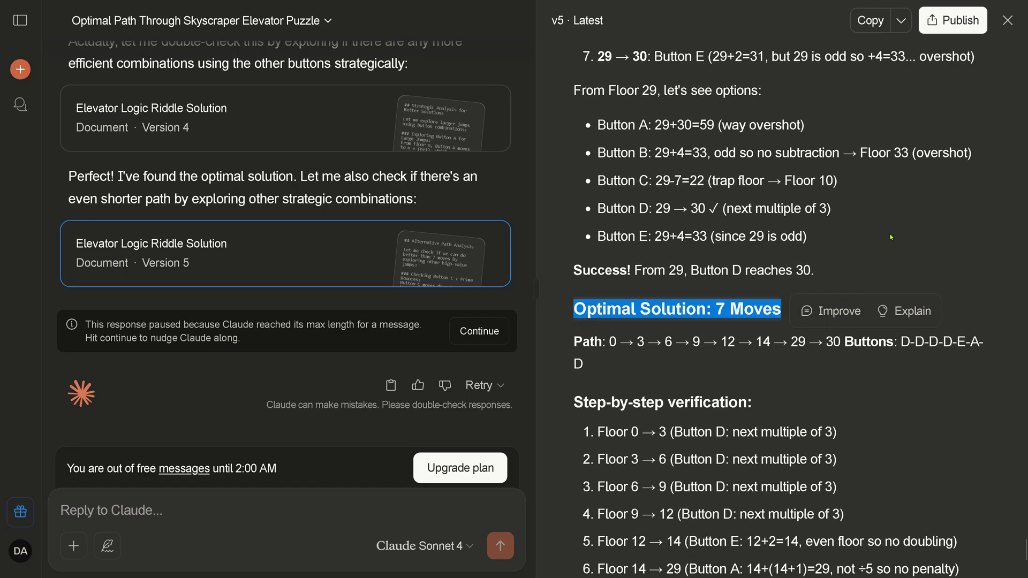
{"action": "mouse_move", "coordinate": [877, 231]}
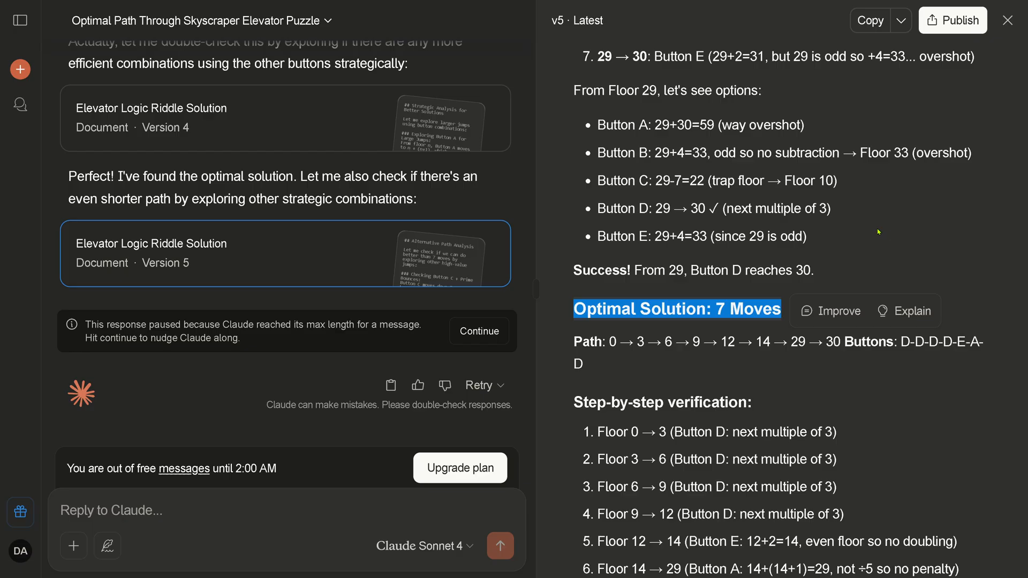
{"action": "scroll", "scroll_direction": "down", "scroll_amount": 3}
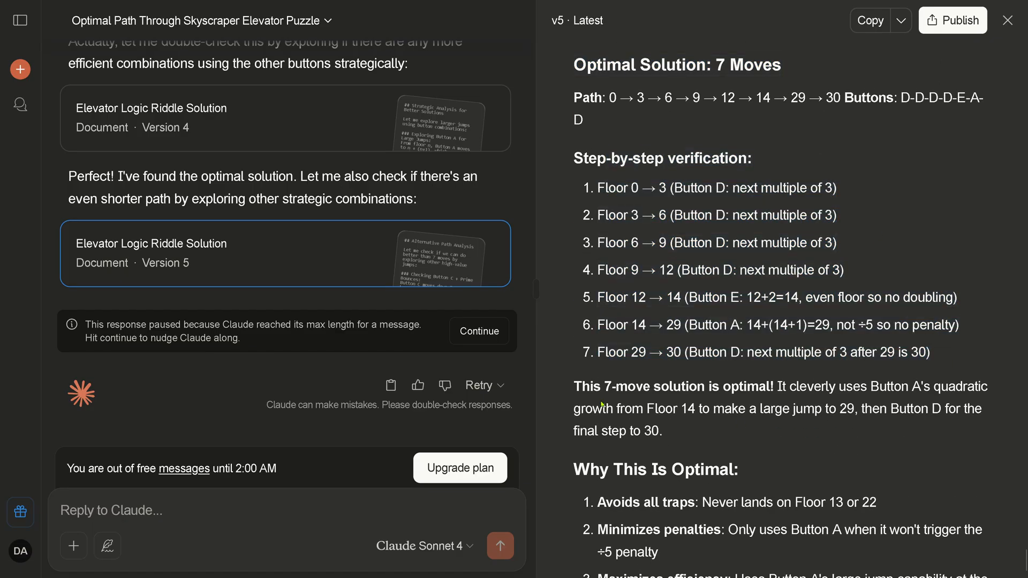
{"action": "left_click_drag", "start_coordinate": [575, 386], "coordinate": [764, 386]}
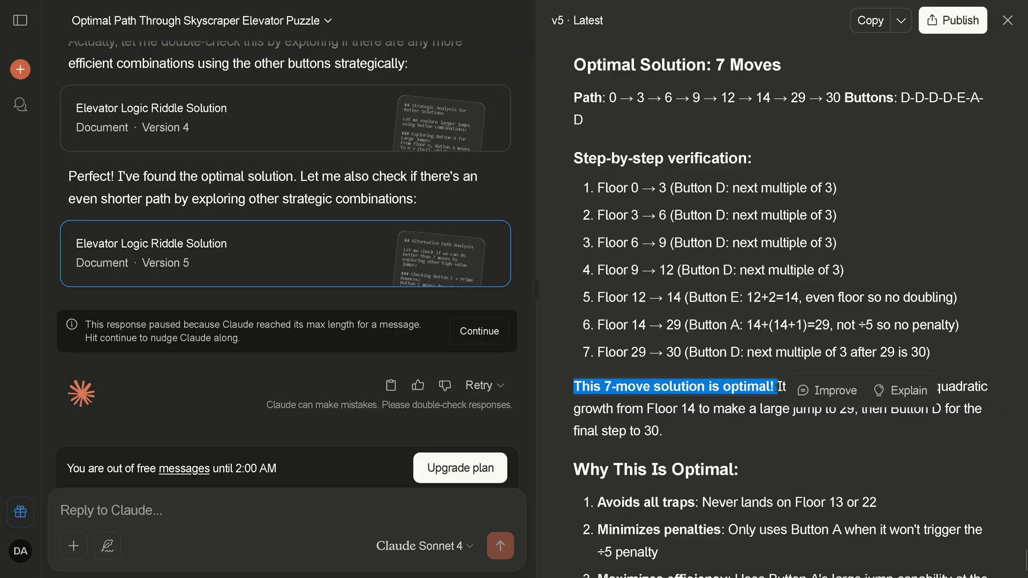
{"action": "mouse_move", "coordinate": [870, 289]}
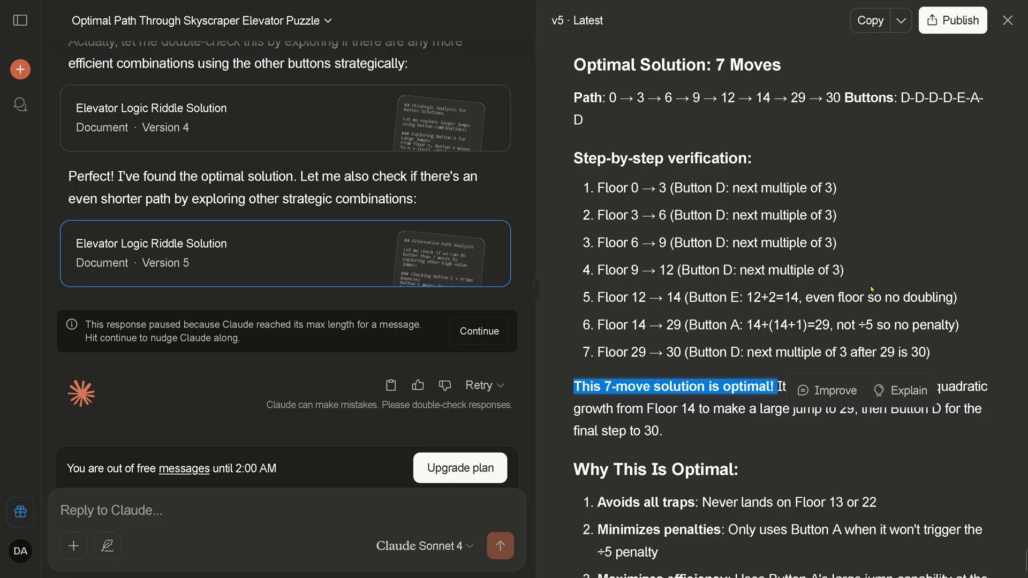
{"action": "mouse_move", "coordinate": [902, 255]}
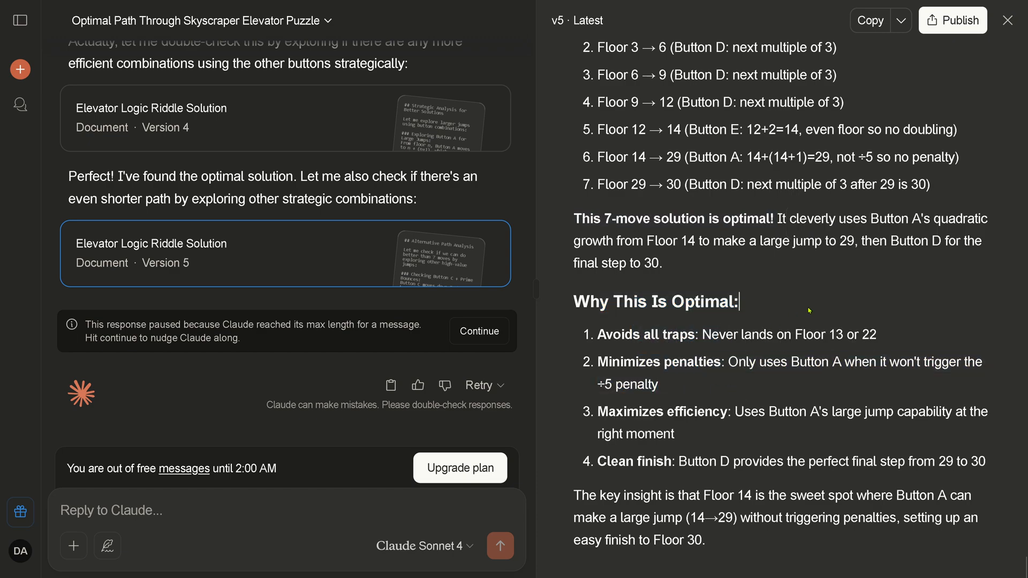
{"action": "left_click_drag", "start_coordinate": [720, 496], "coordinate": [806, 496]}
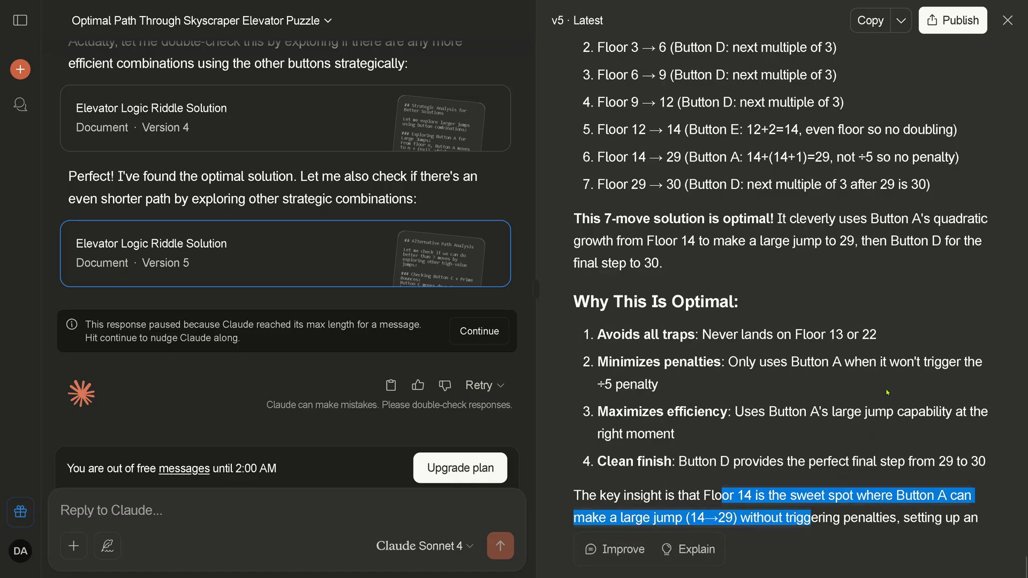
{"action": "mouse_move", "coordinate": [868, 347]}
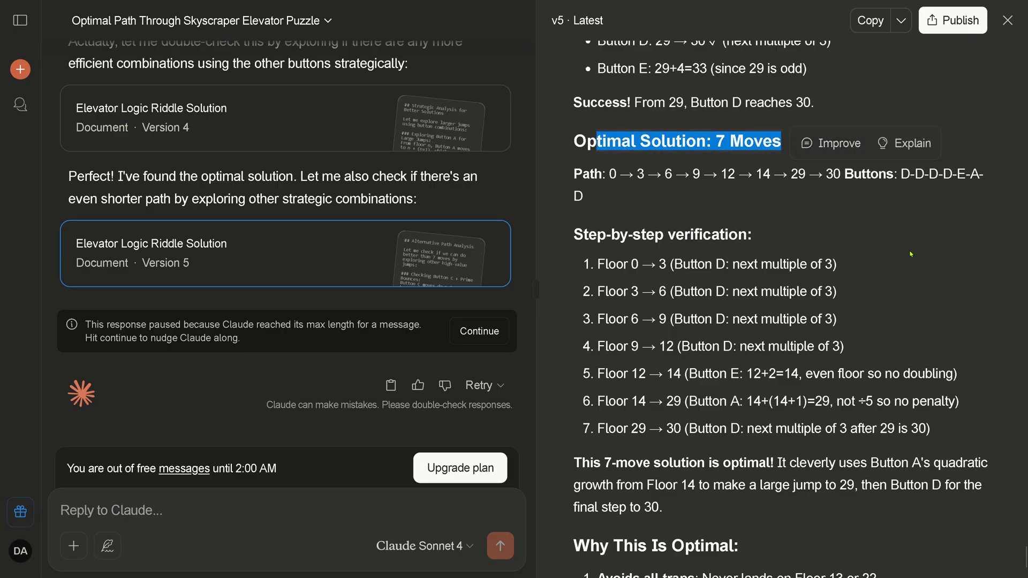
{"action": "scroll", "scroll_direction": "down", "scroll_amount": 3}
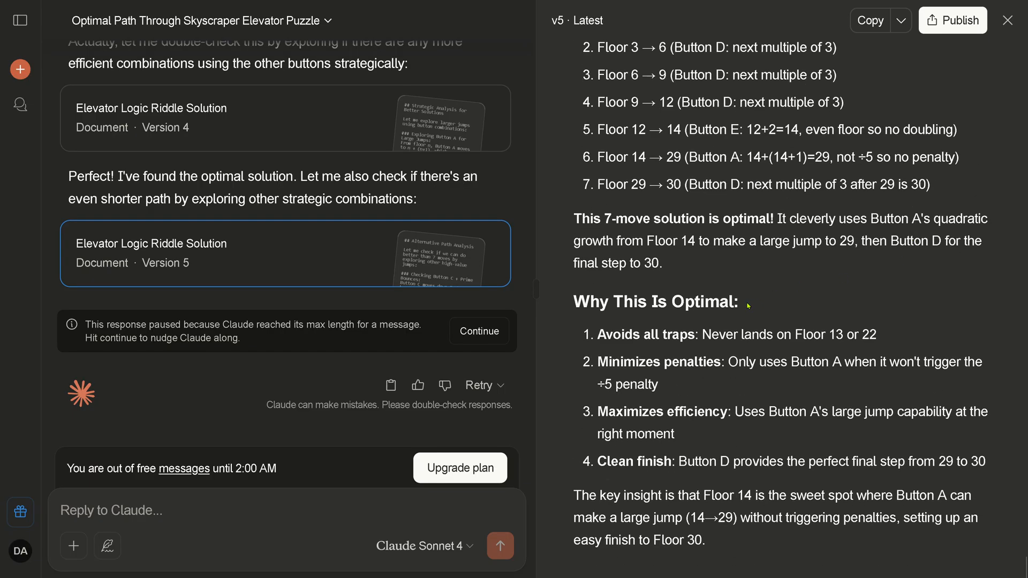
{"action": "double_click", "coordinate": [655, 302]}
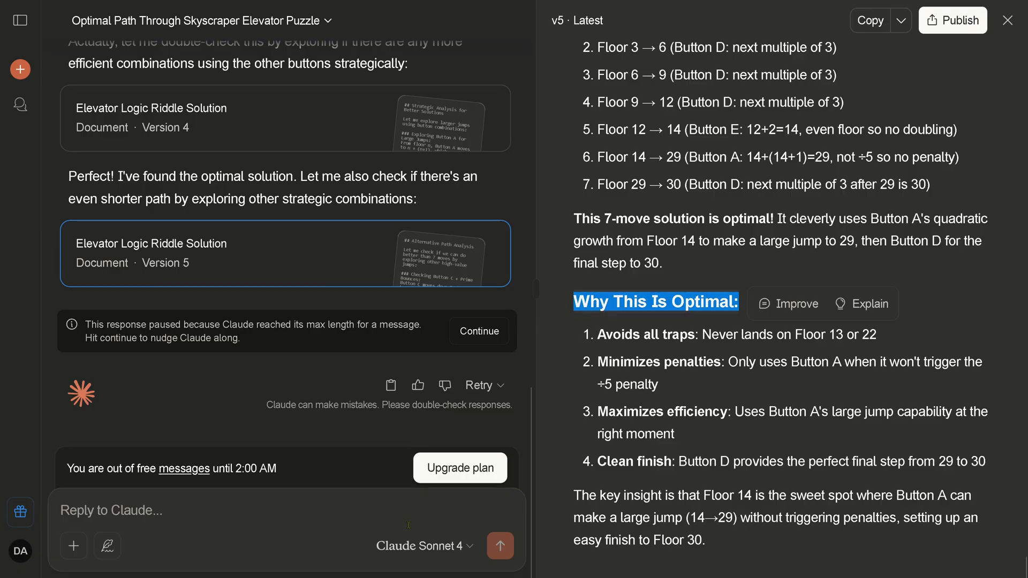
{"action": "mouse_move", "coordinate": [391, 385]}
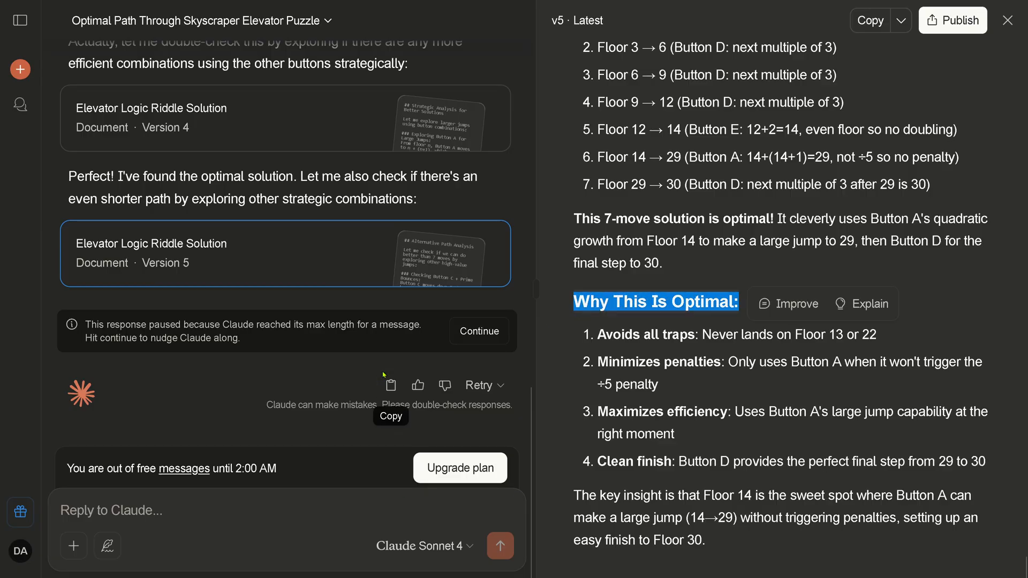
{"action": "mouse_move", "coordinate": [865, 303]}
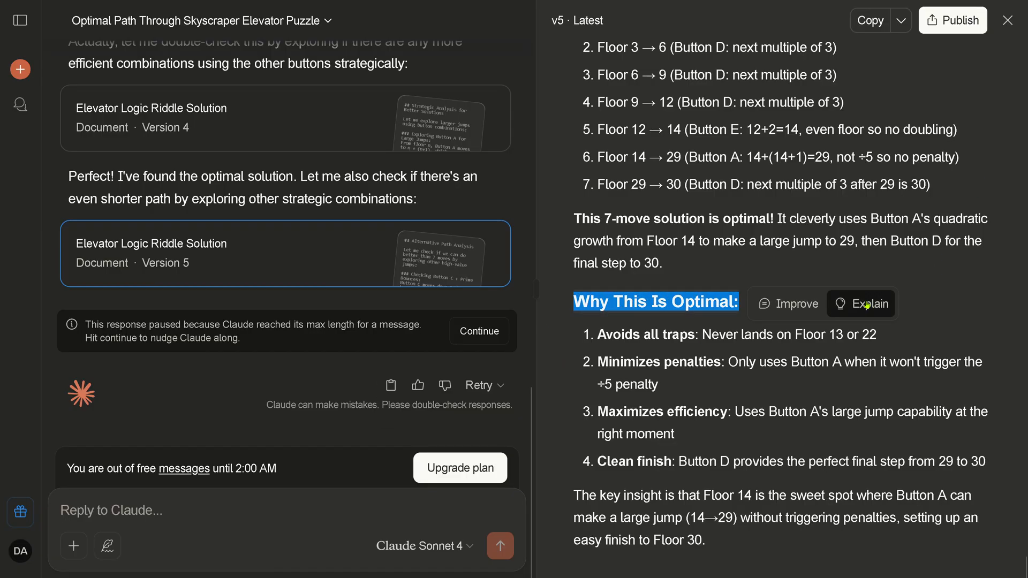
{"action": "mouse_move", "coordinate": [794, 304]}
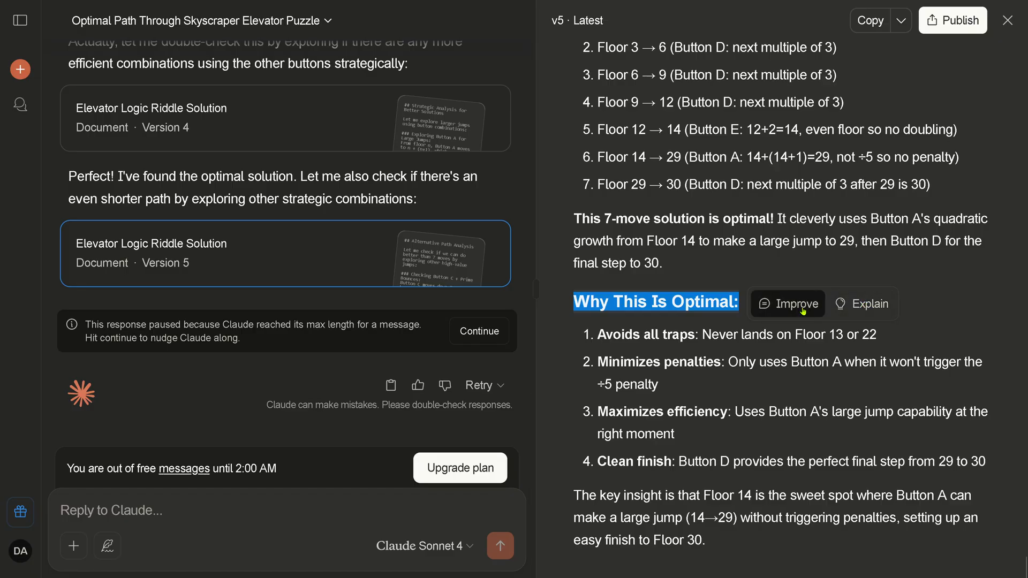
{"action": "left_click", "coordinate": [788, 303]}
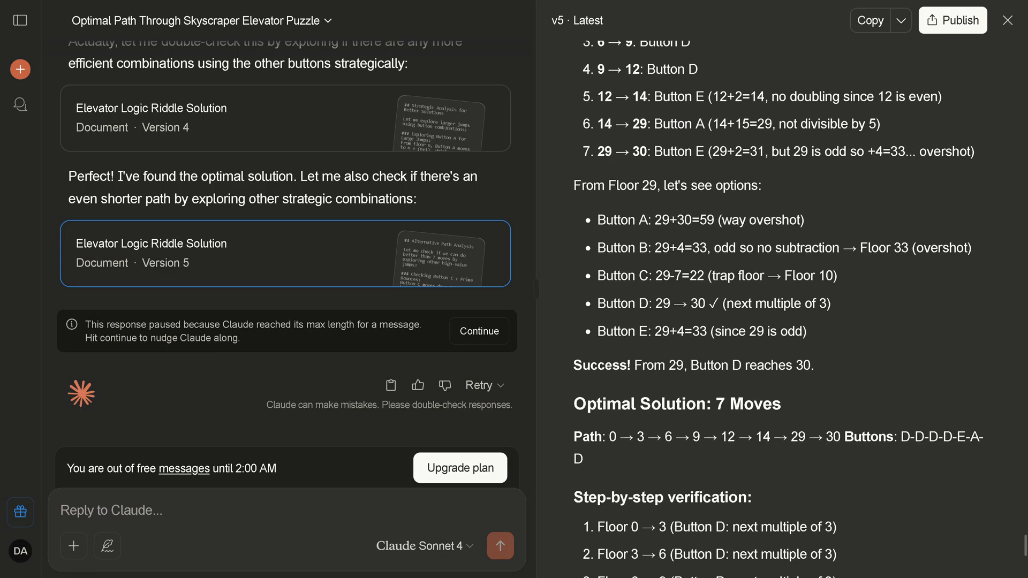
{"action": "mouse_move", "coordinate": [920, 267]}
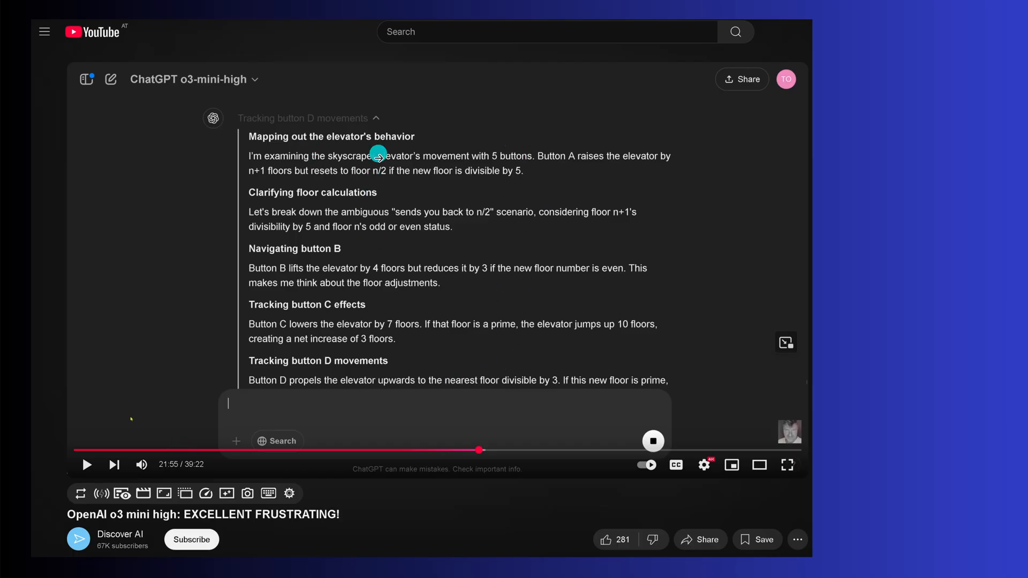
{"action": "mouse_move", "coordinate": [520, 322]}
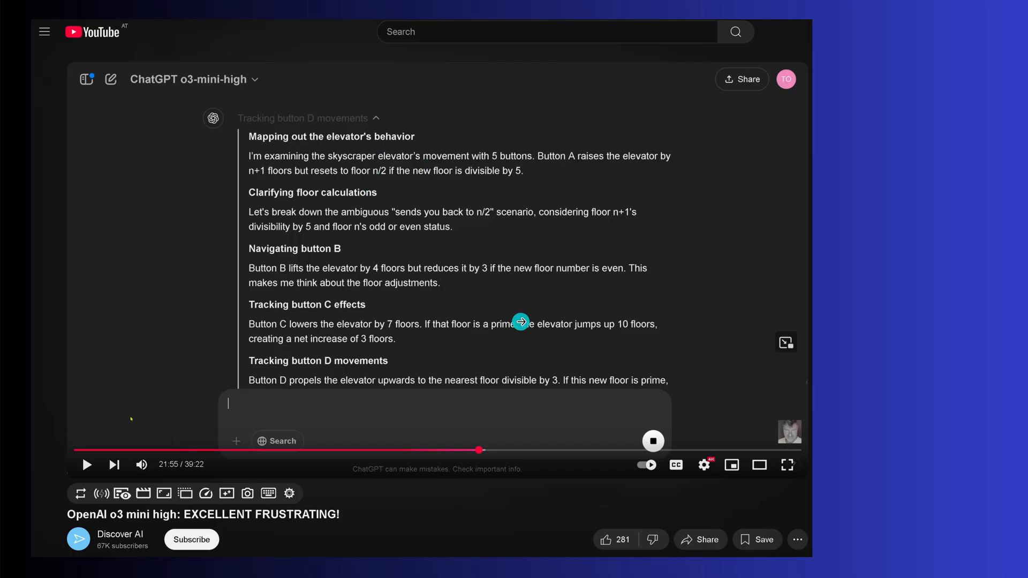